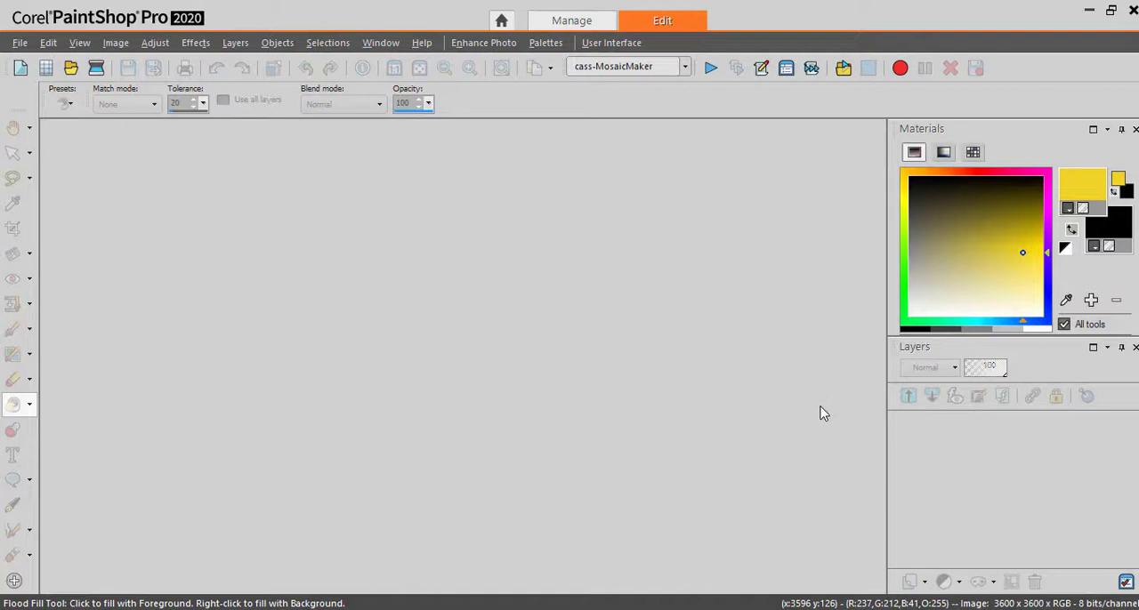
{"action": "mouse_move", "coordinate": [819, 413]}
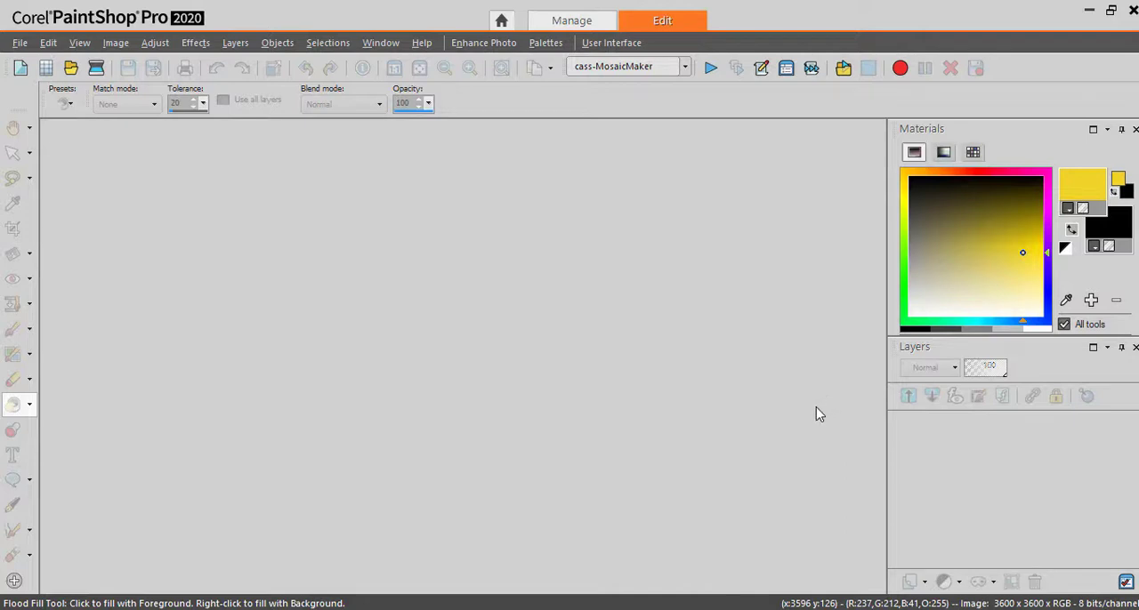
{"action": "mouse_move", "coordinate": [815, 418]}
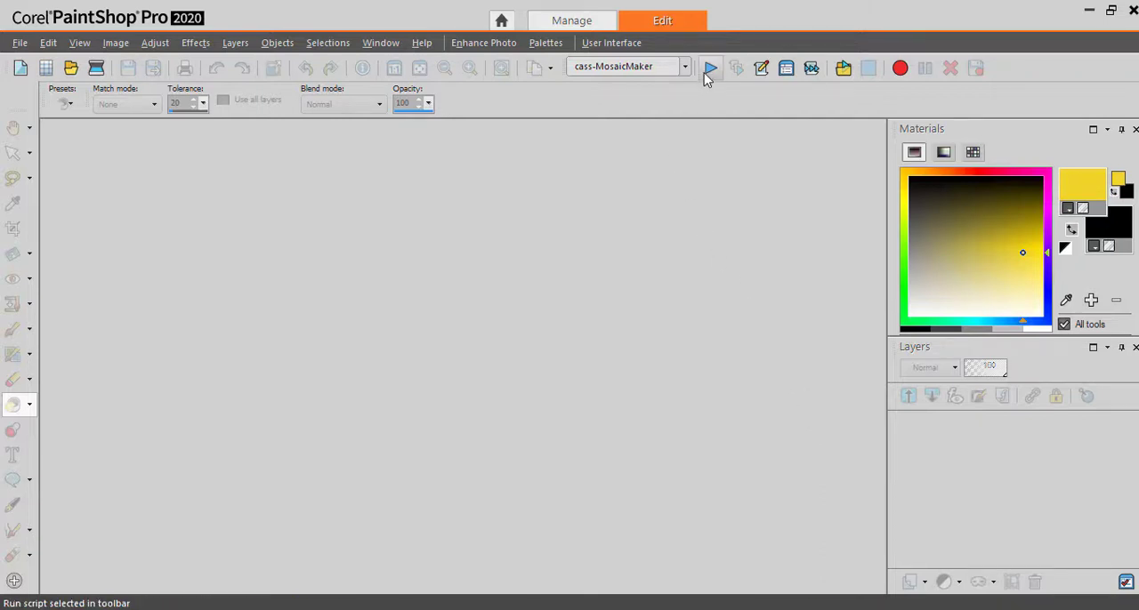
Launch the cass-MosaicMaker script from the Script toolbar.
{"action": "left_click", "coordinate": [710, 67]}
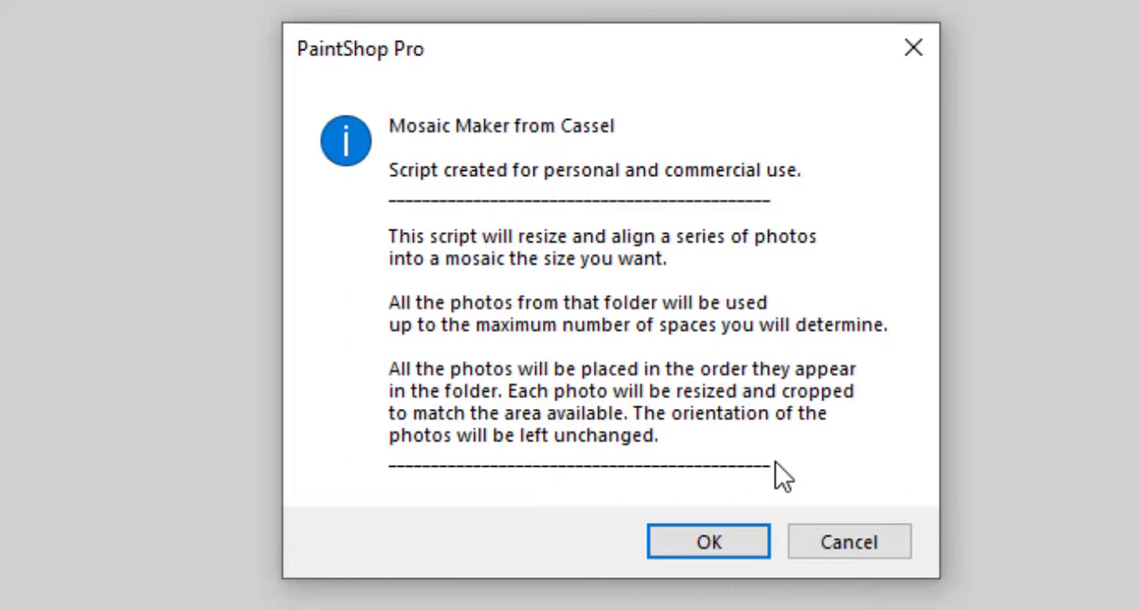
{"action": "mouse_move", "coordinate": [781, 482]}
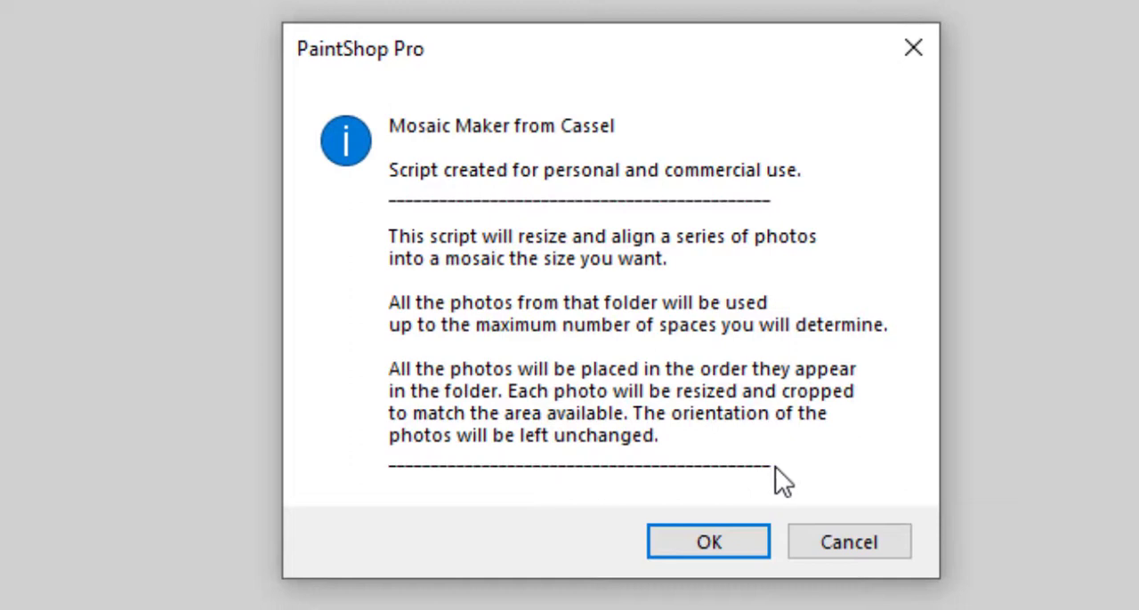
{"action": "mouse_move", "coordinate": [779, 484]}
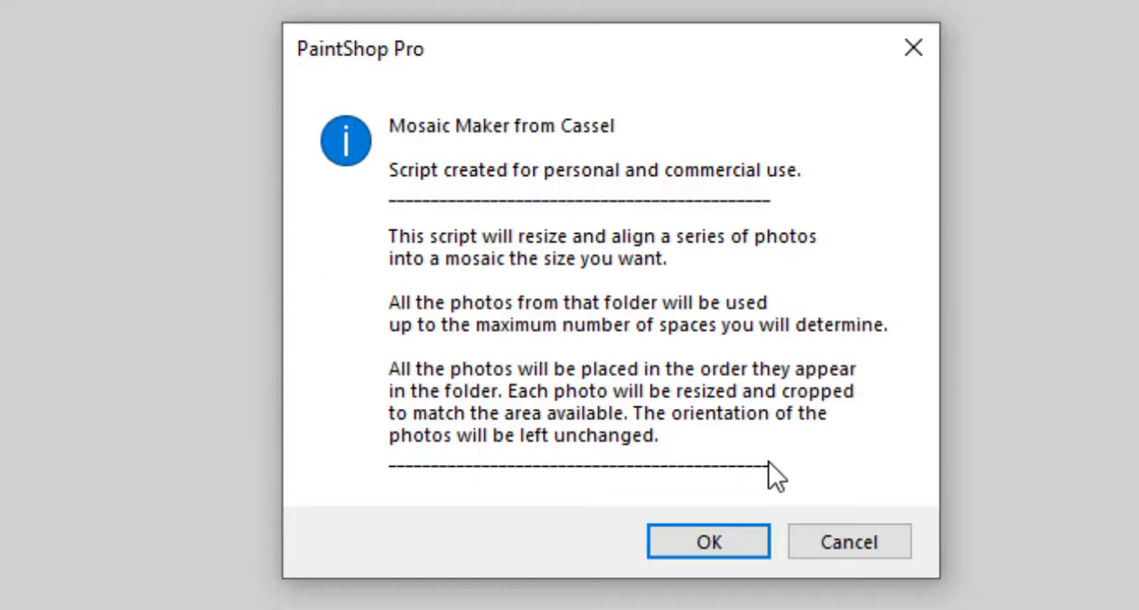
{"action": "mouse_move", "coordinate": [775, 477]}
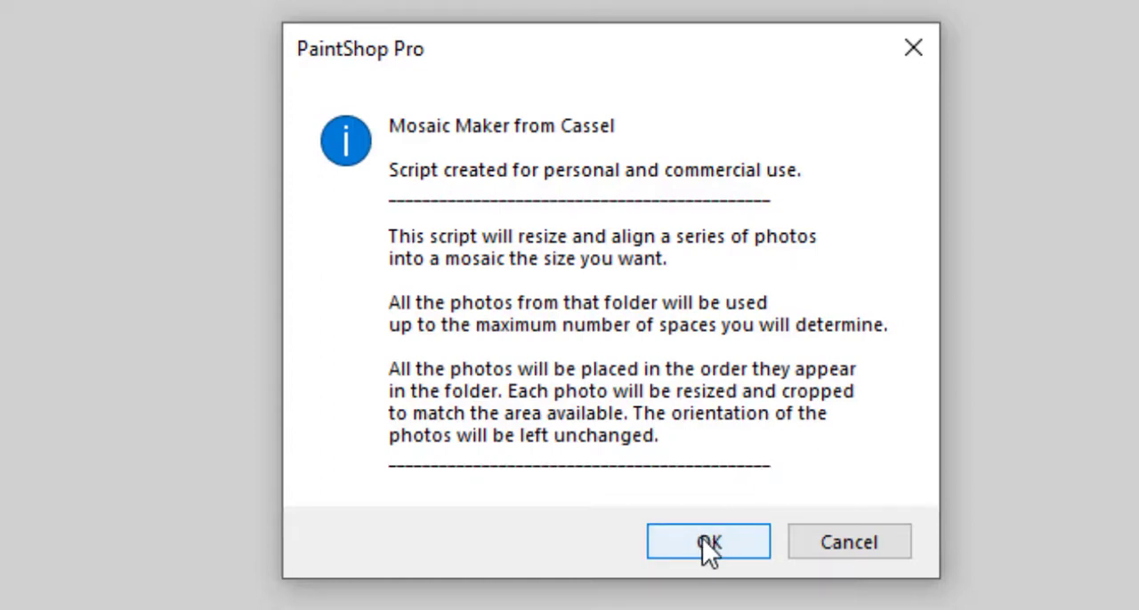
Accept a 3600×3600 montage with 6 rows and 6 columns after dismissing the intro notice.
{"action": "left_click", "coordinate": [708, 541]}
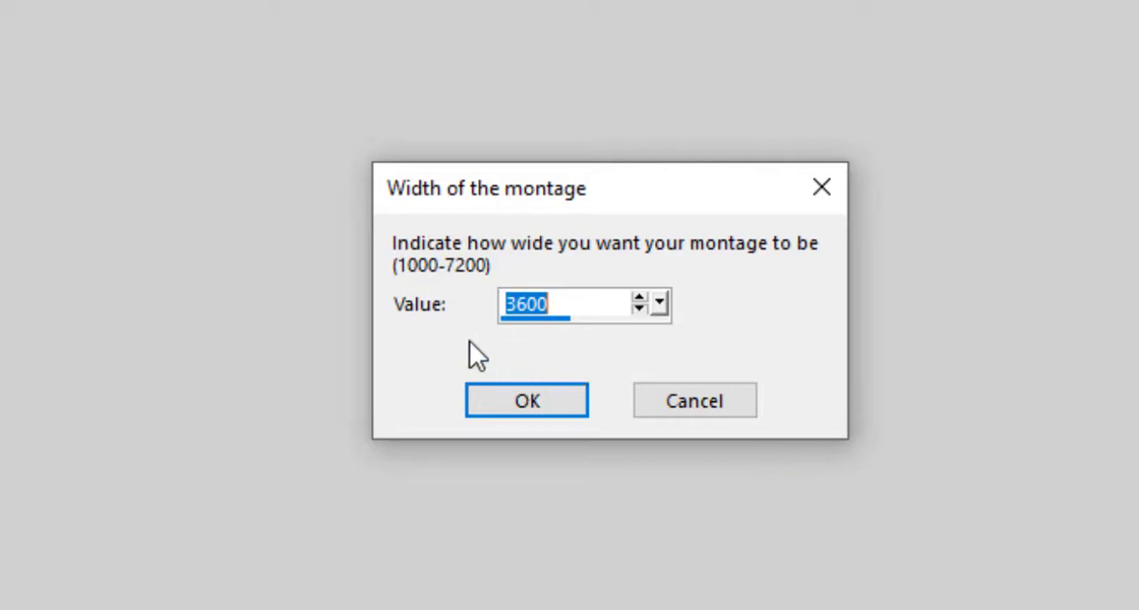
{"action": "mouse_move", "coordinate": [406, 285]}
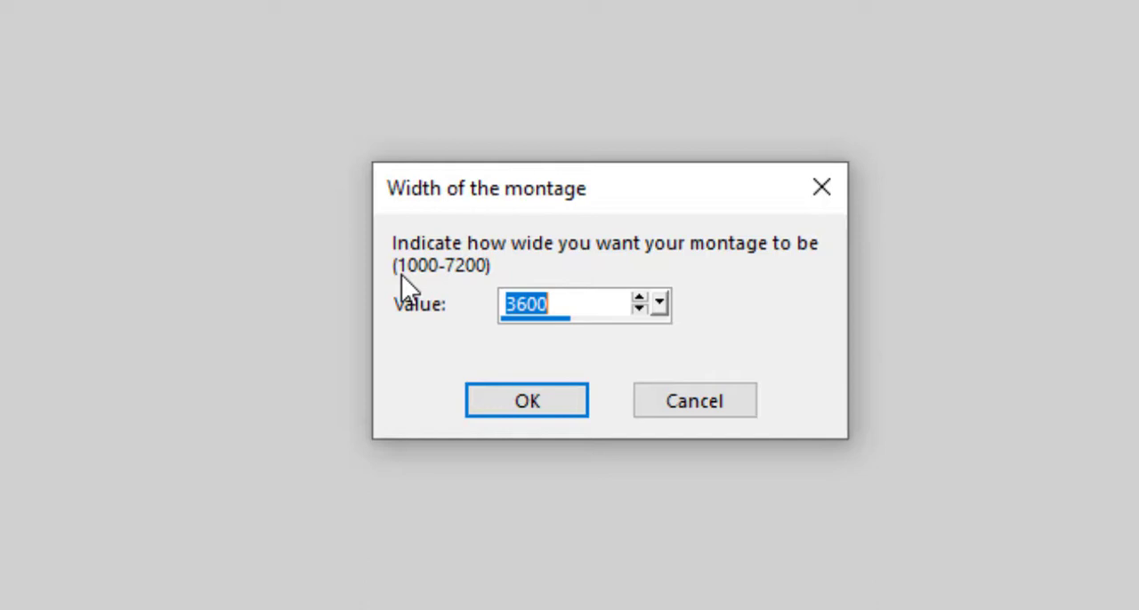
{"action": "mouse_move", "coordinate": [423, 294]}
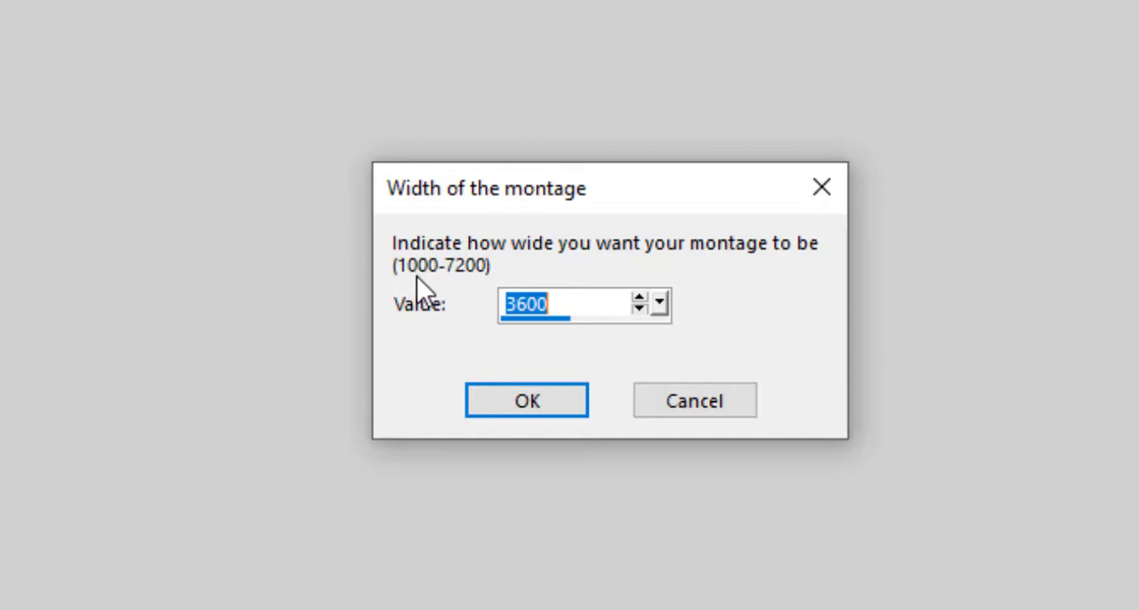
{"action": "mouse_move", "coordinate": [456, 294]}
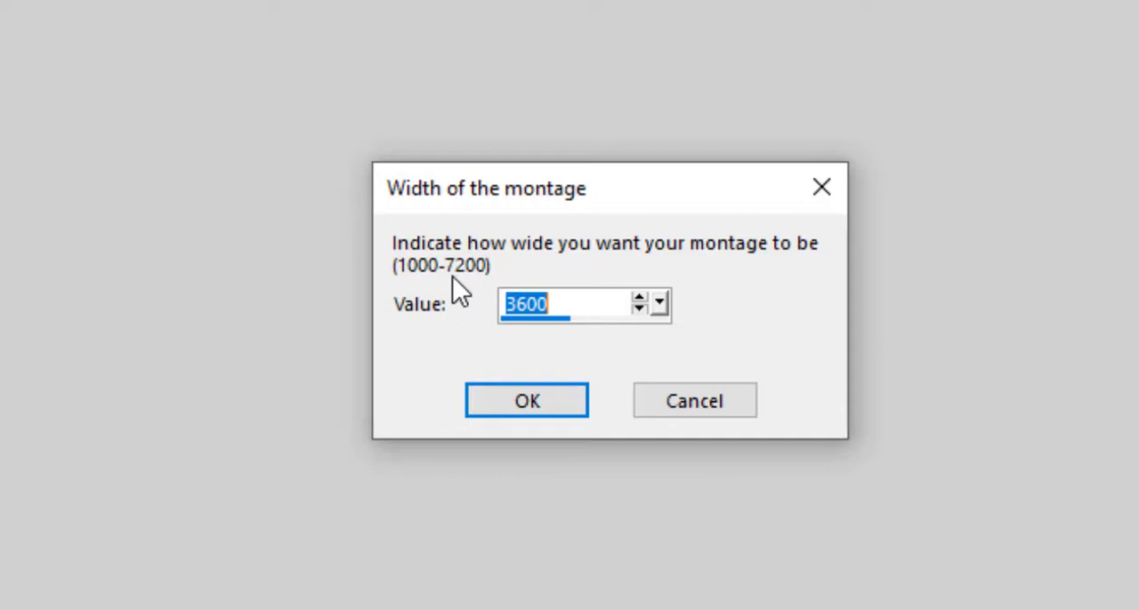
{"action": "mouse_move", "coordinate": [444, 321]}
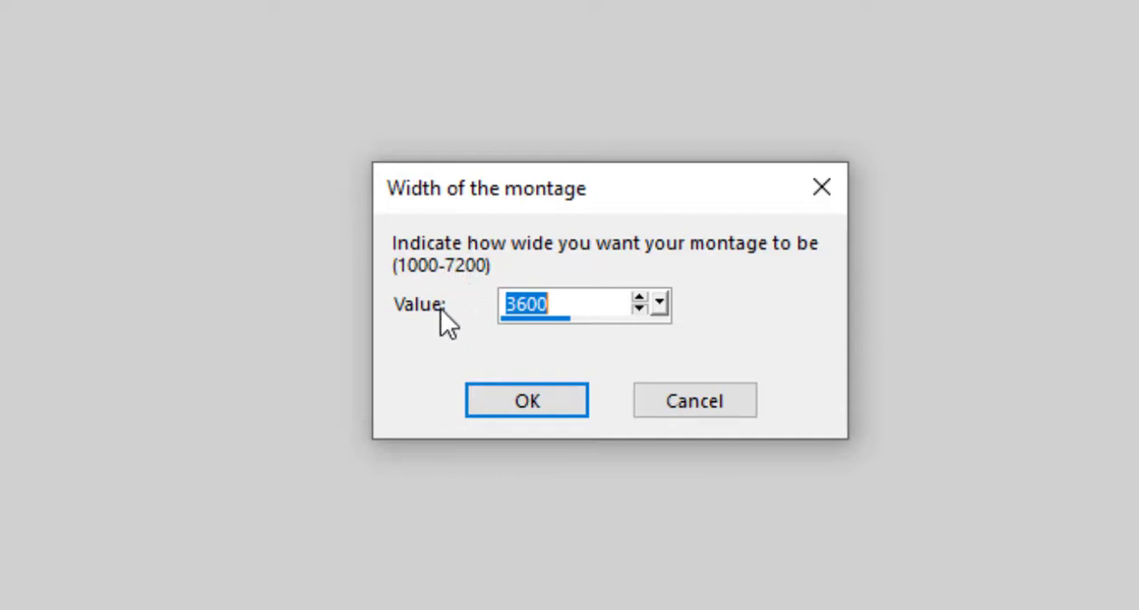
{"action": "mouse_move", "coordinate": [454, 334]}
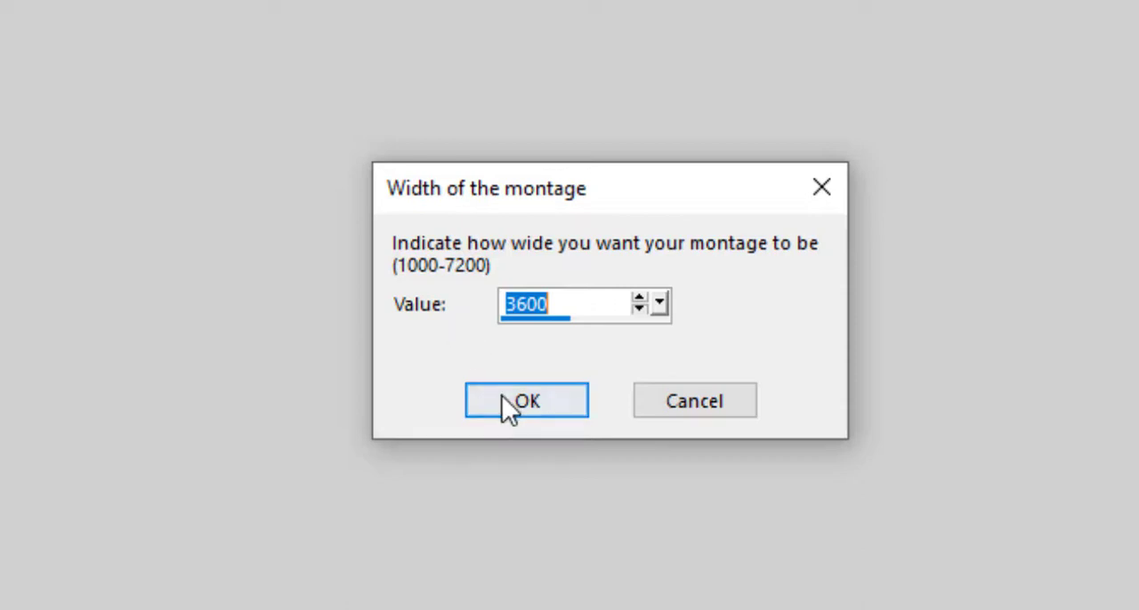
{"action": "mouse_move", "coordinate": [559, 352]}
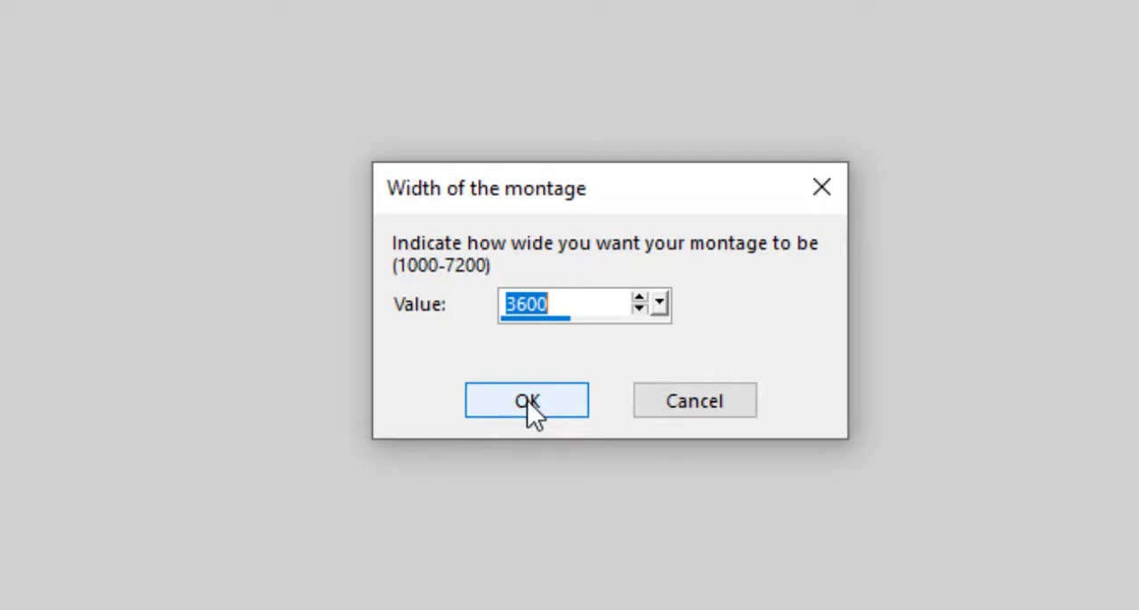
{"action": "left_click", "coordinate": [527, 400]}
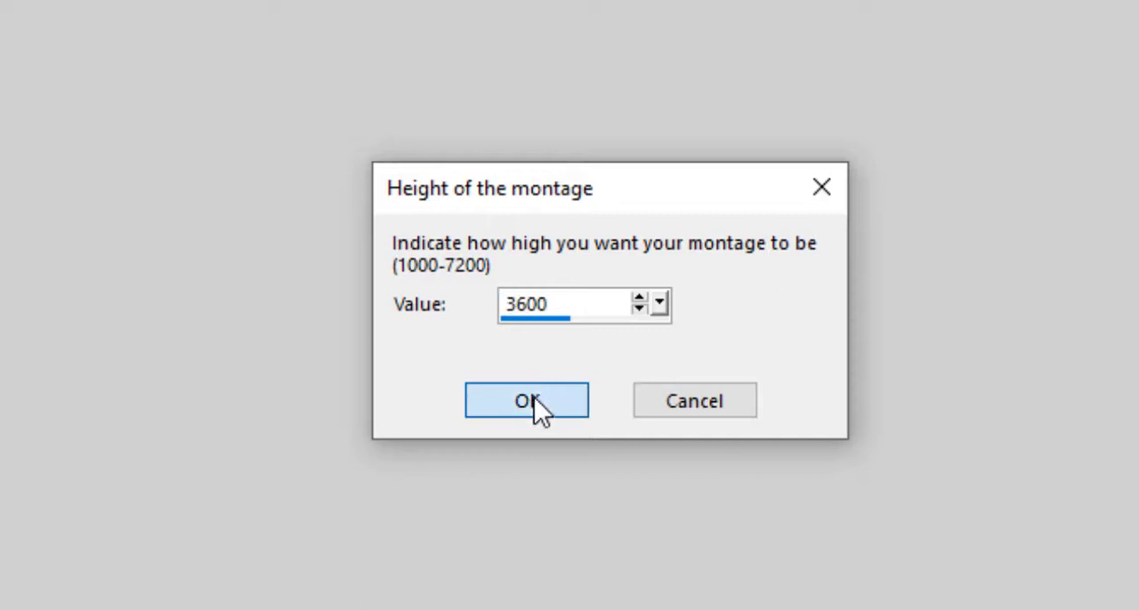
{"action": "left_click", "coordinate": [525, 400]}
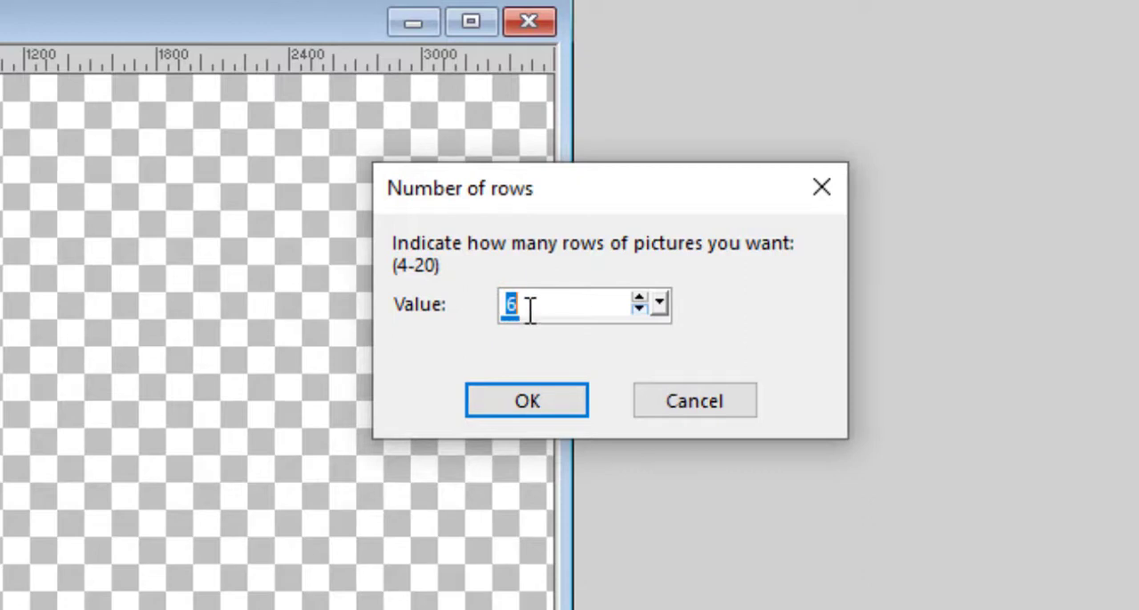
{"action": "mouse_move", "coordinate": [530, 342]}
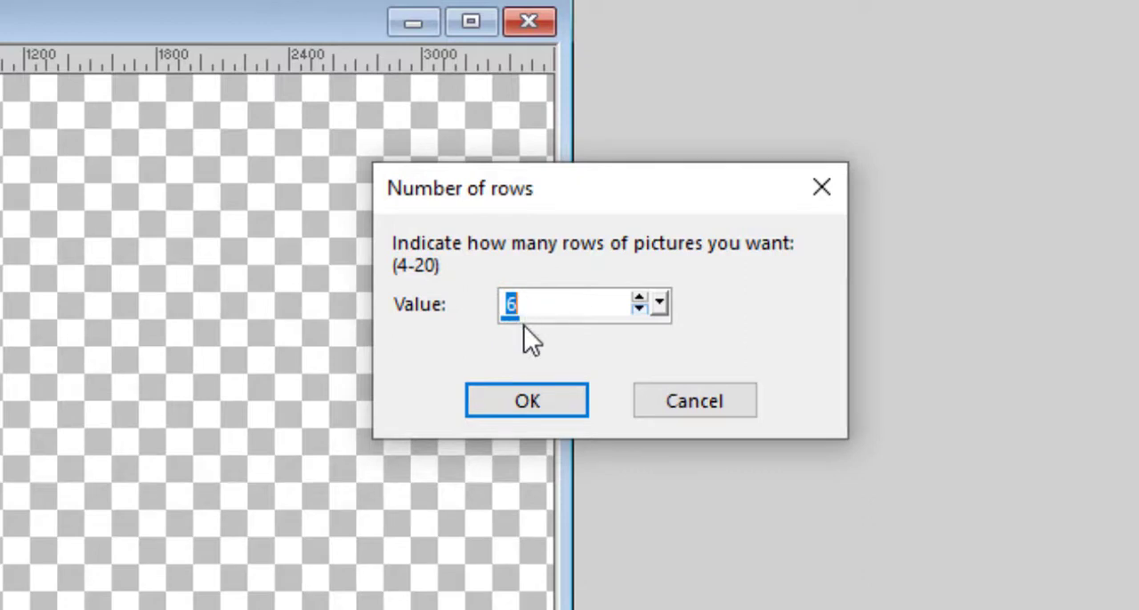
{"action": "left_click", "coordinate": [527, 400]}
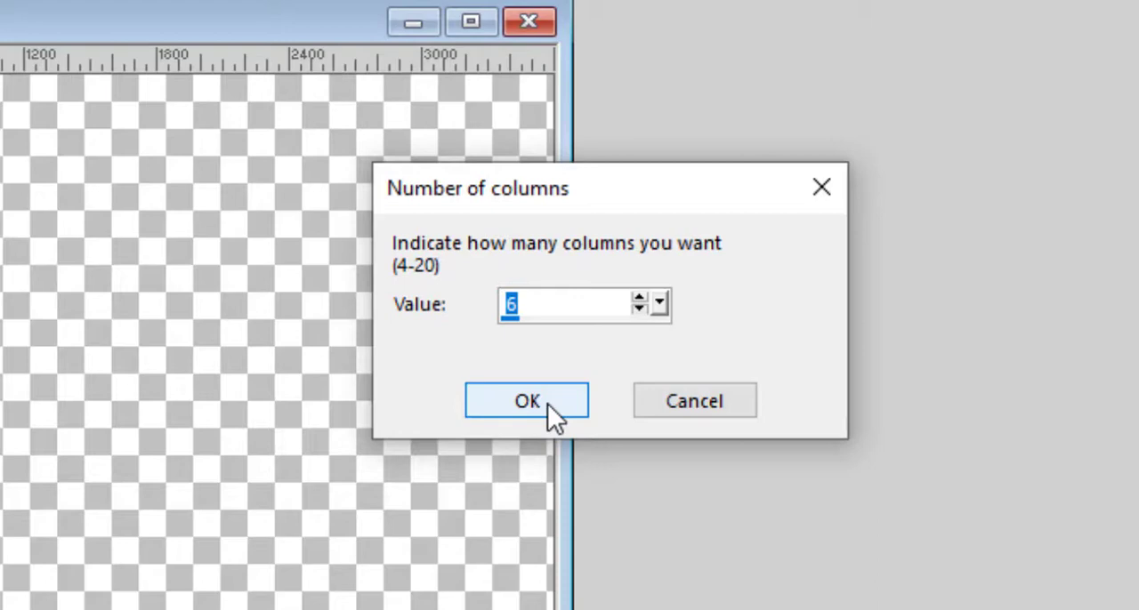
{"action": "left_click", "coordinate": [526, 400]}
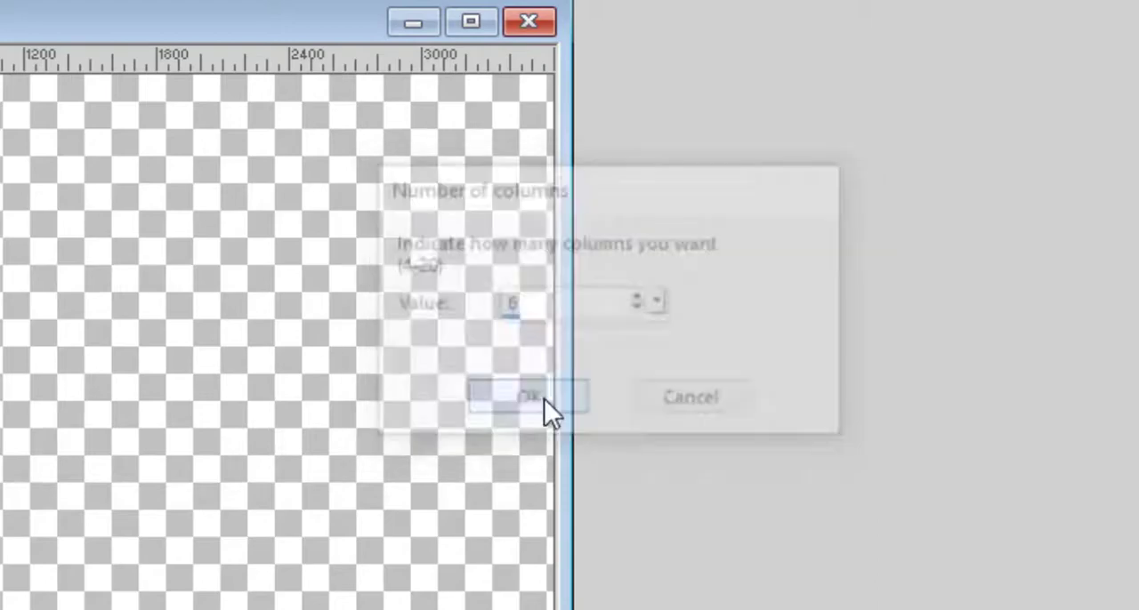
Acknowledge the blank-template notice so the Landscape soccer photo folder appears.
{"action": "left_click", "coordinate": [524, 395]}
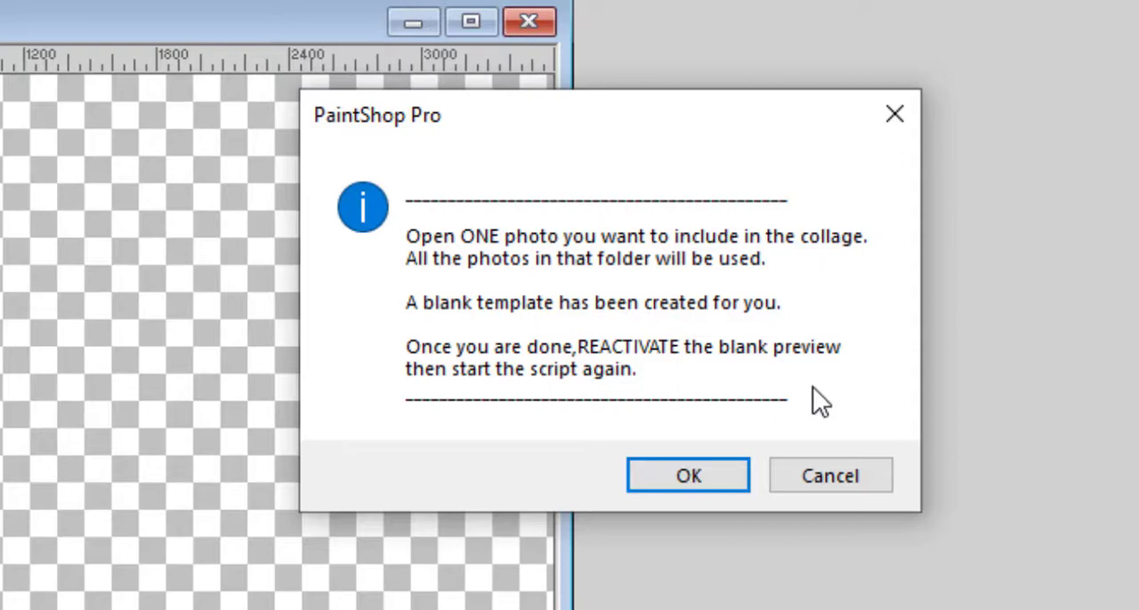
{"action": "mouse_move", "coordinate": [815, 407]}
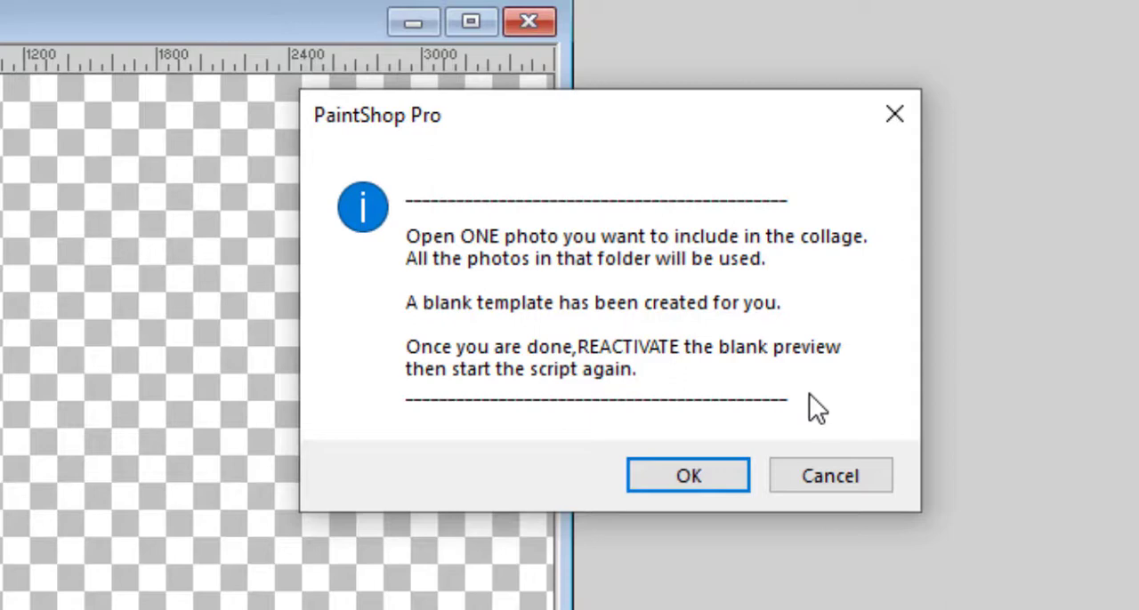
{"action": "mouse_move", "coordinate": [811, 406]}
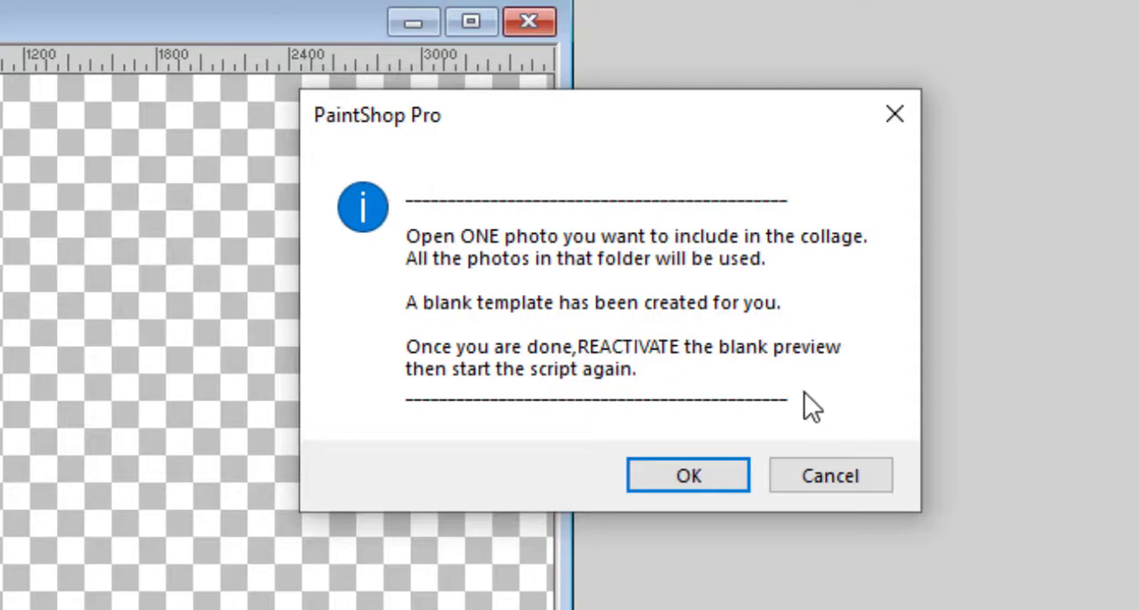
{"action": "mouse_move", "coordinate": [744, 459]}
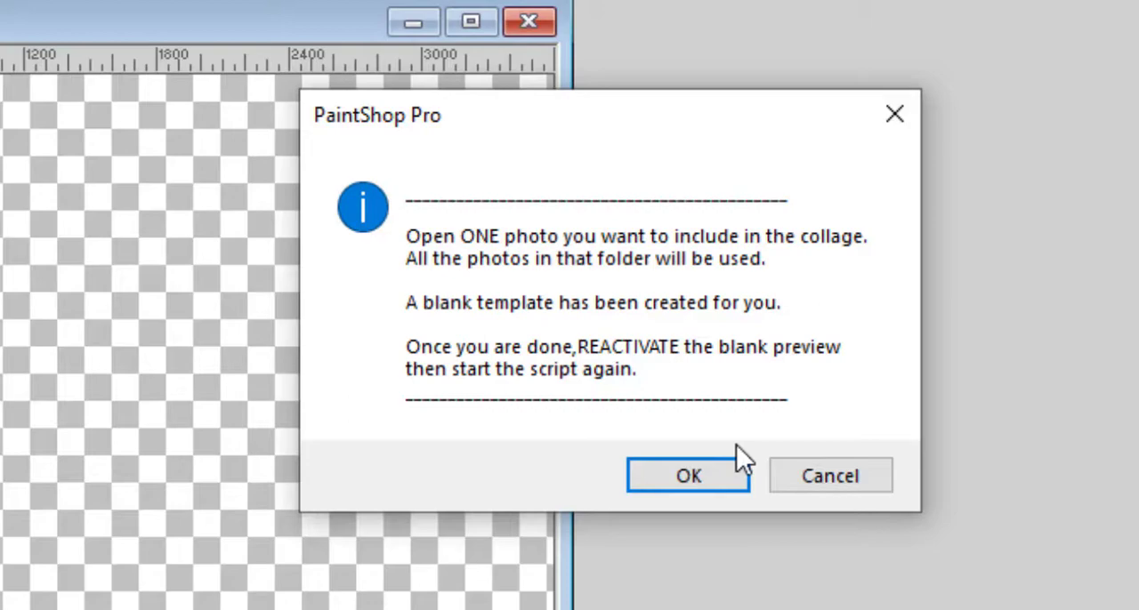
{"action": "left_click", "coordinate": [687, 475]}
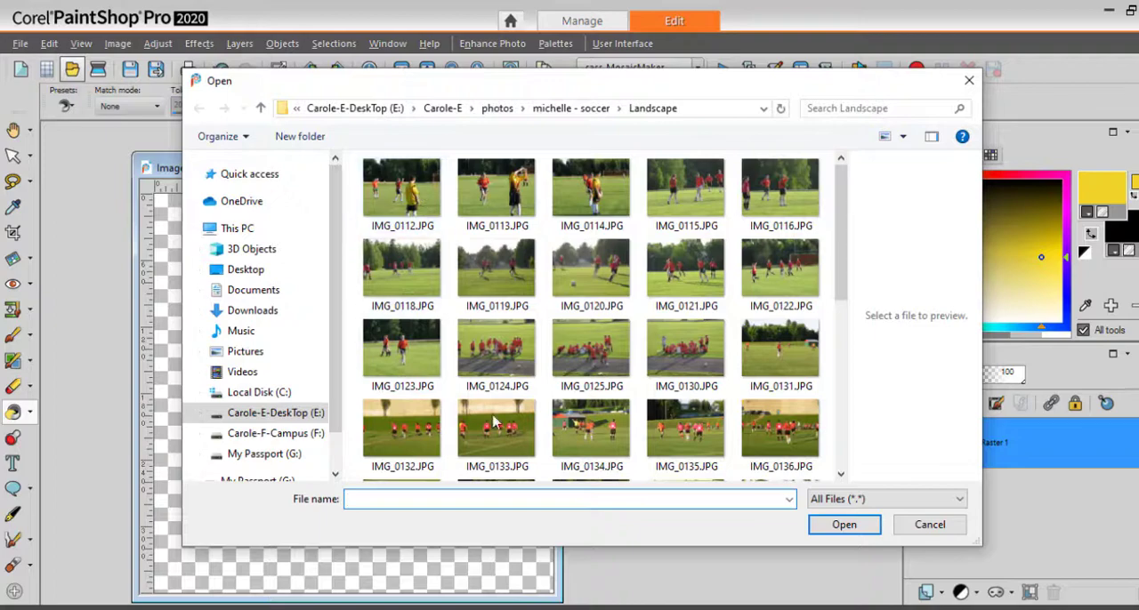
Open one soccer photo and arrange it beside the blank template via the Window menu.
{"action": "left_click", "coordinate": [928, 523]}
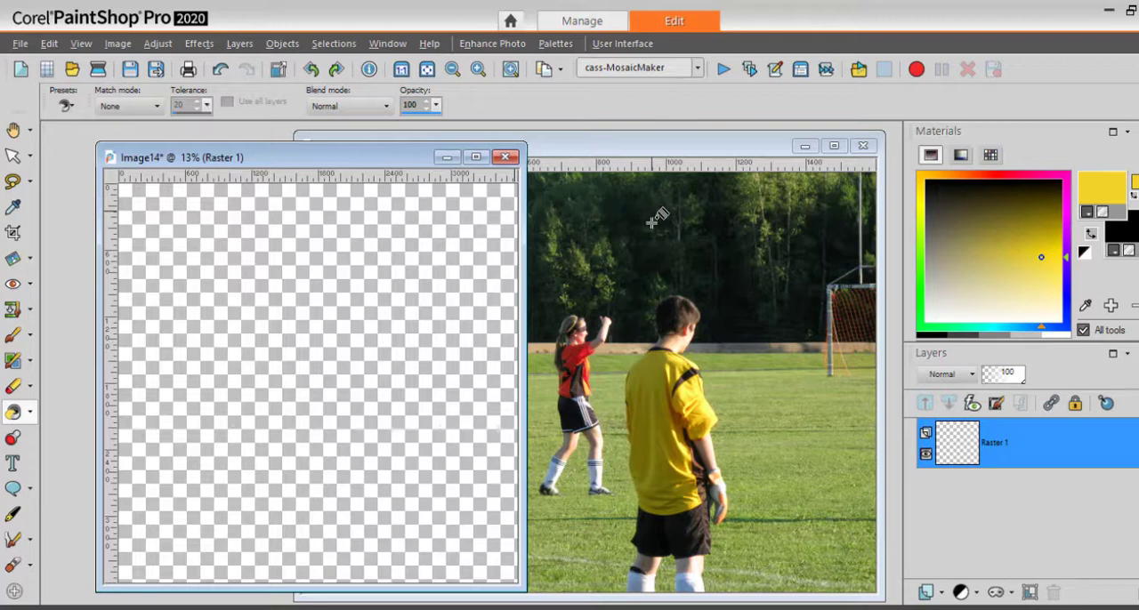
{"action": "mouse_move", "coordinate": [334, 42]}
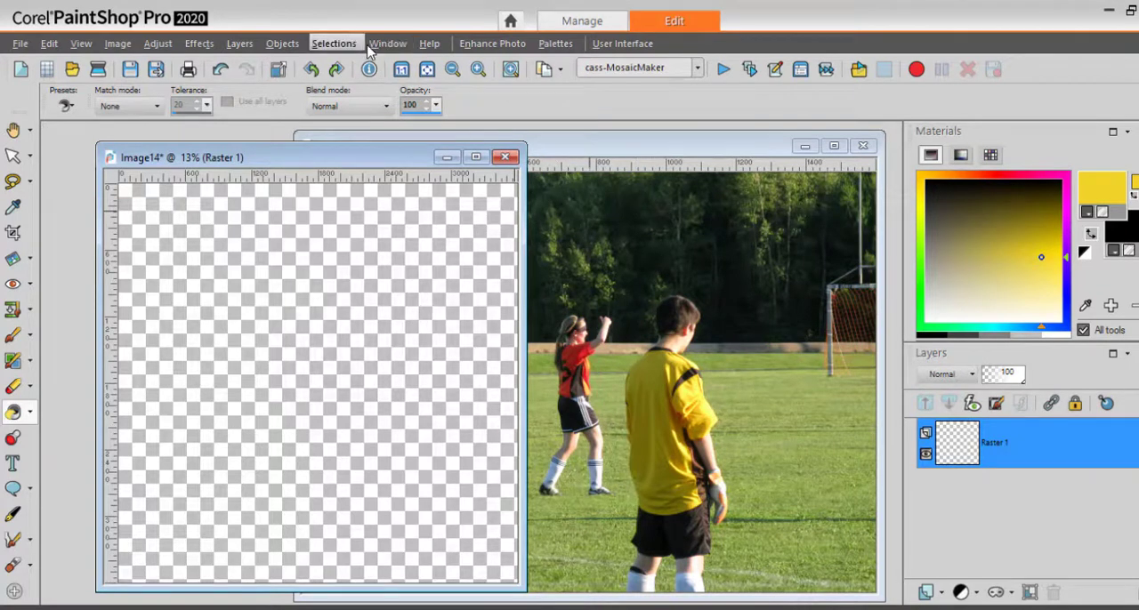
{"action": "left_click", "coordinate": [388, 43]}
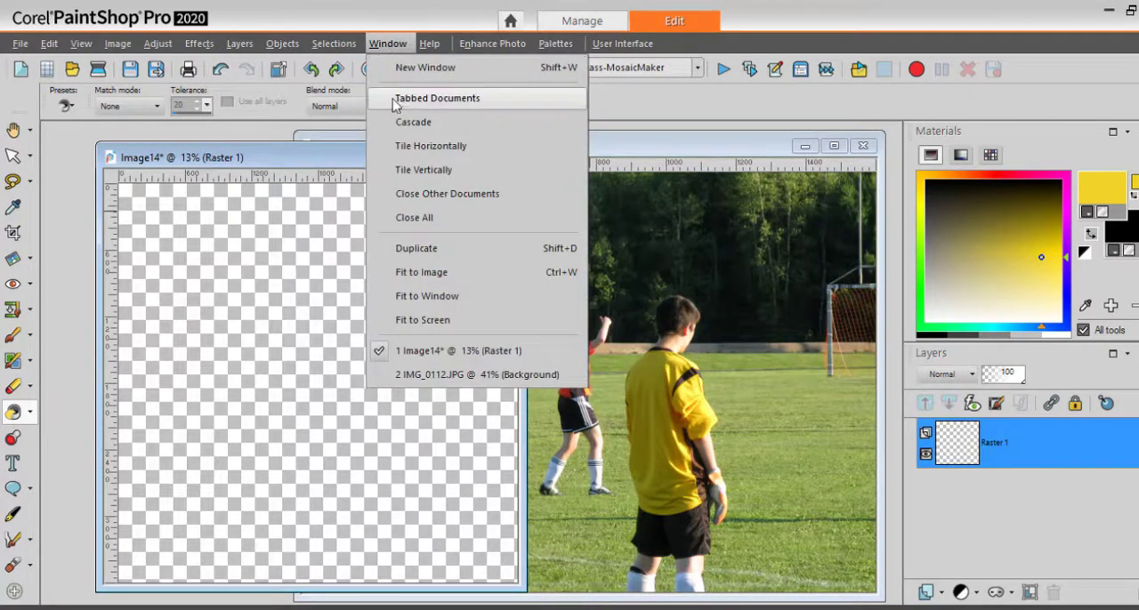
{"action": "mouse_move", "coordinate": [354, 134]}
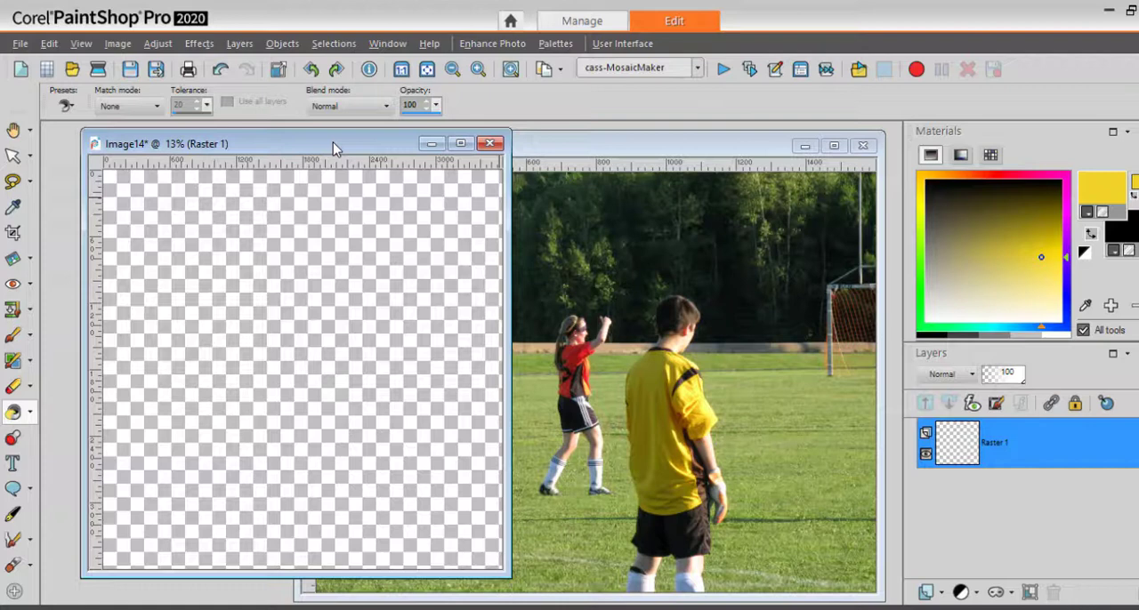
{"action": "mouse_move", "coordinate": [722, 70]}
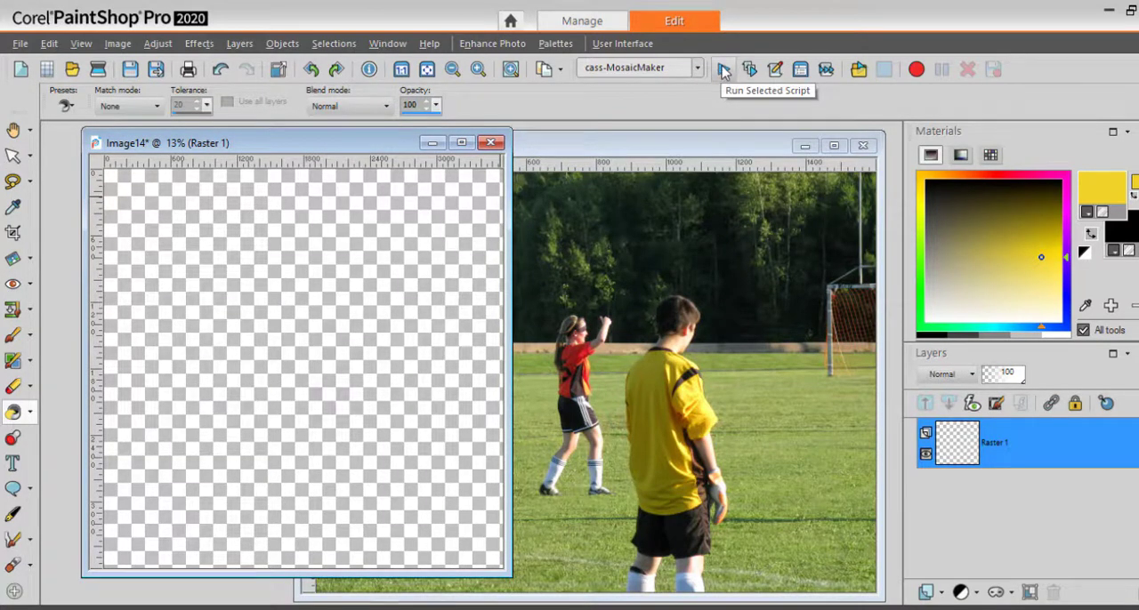
Run the script's second step using 36 of 44 photos in random order.
{"action": "left_click", "coordinate": [722, 69]}
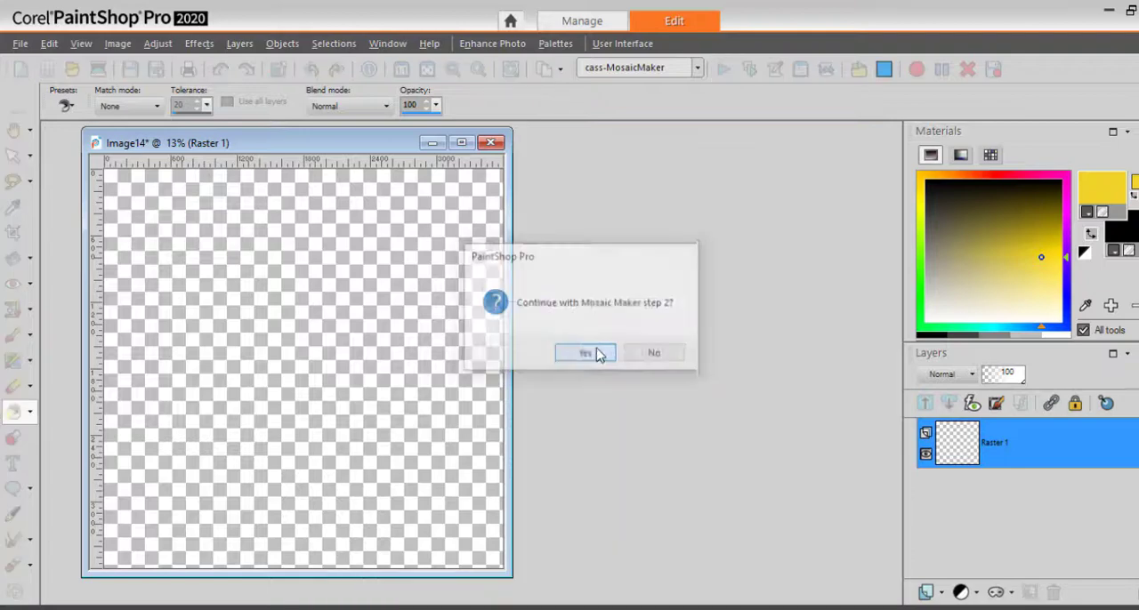
{"action": "left_click", "coordinate": [584, 353]}
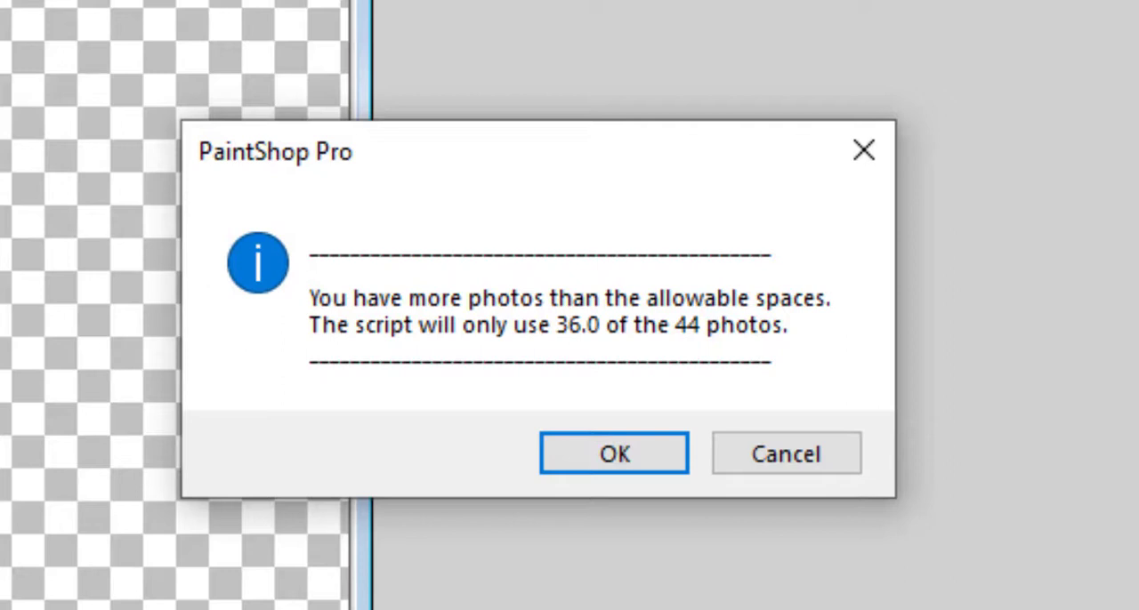
{"action": "mouse_move", "coordinate": [570, 361]}
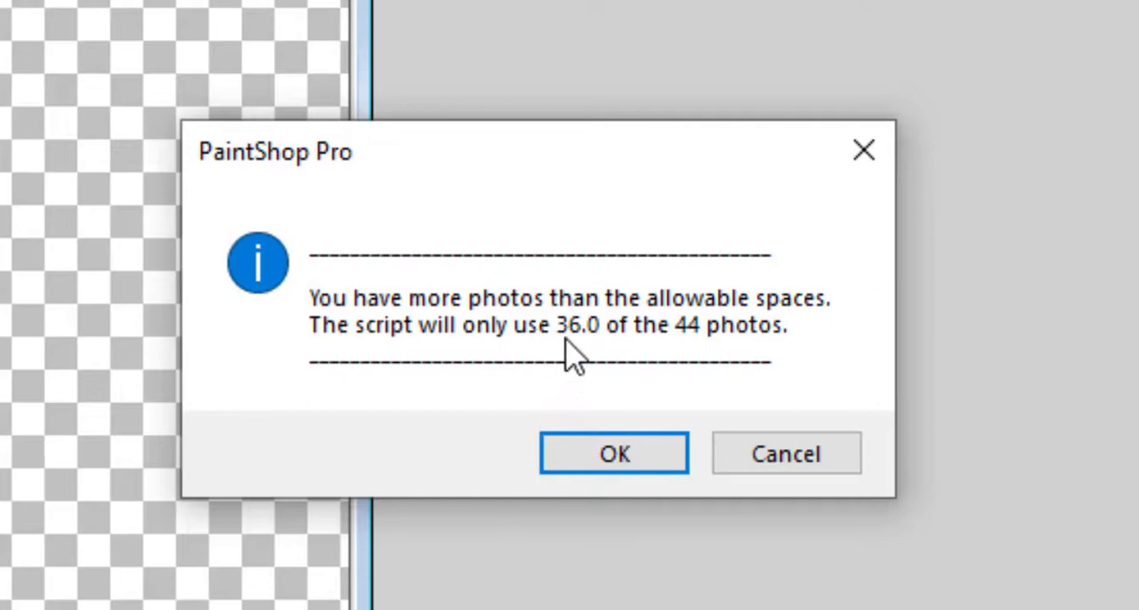
{"action": "mouse_move", "coordinate": [623, 413]}
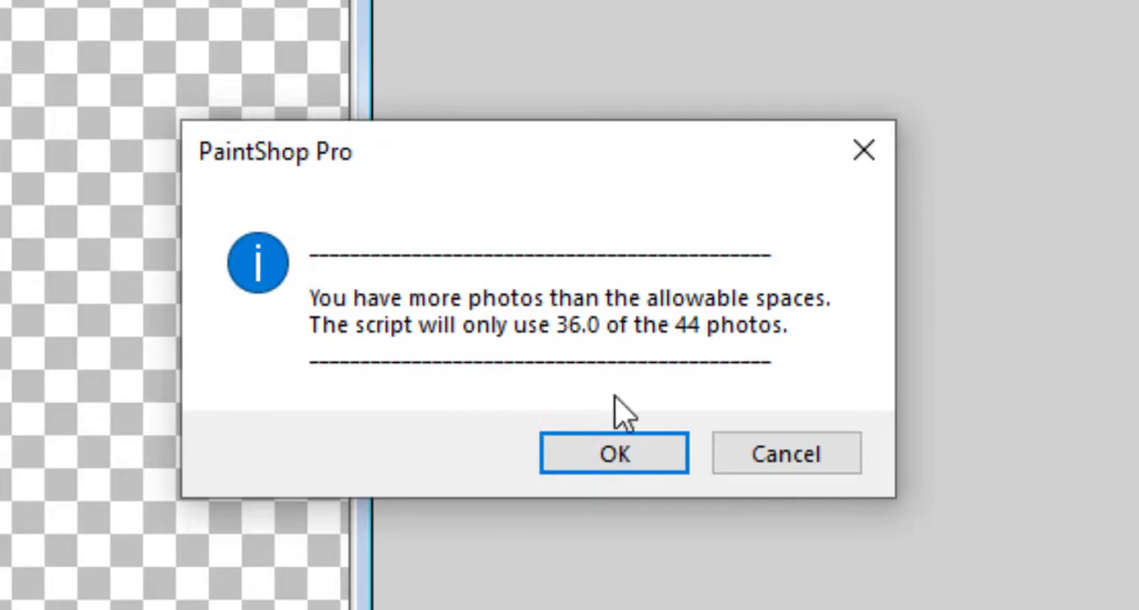
{"action": "mouse_move", "coordinate": [623, 406]}
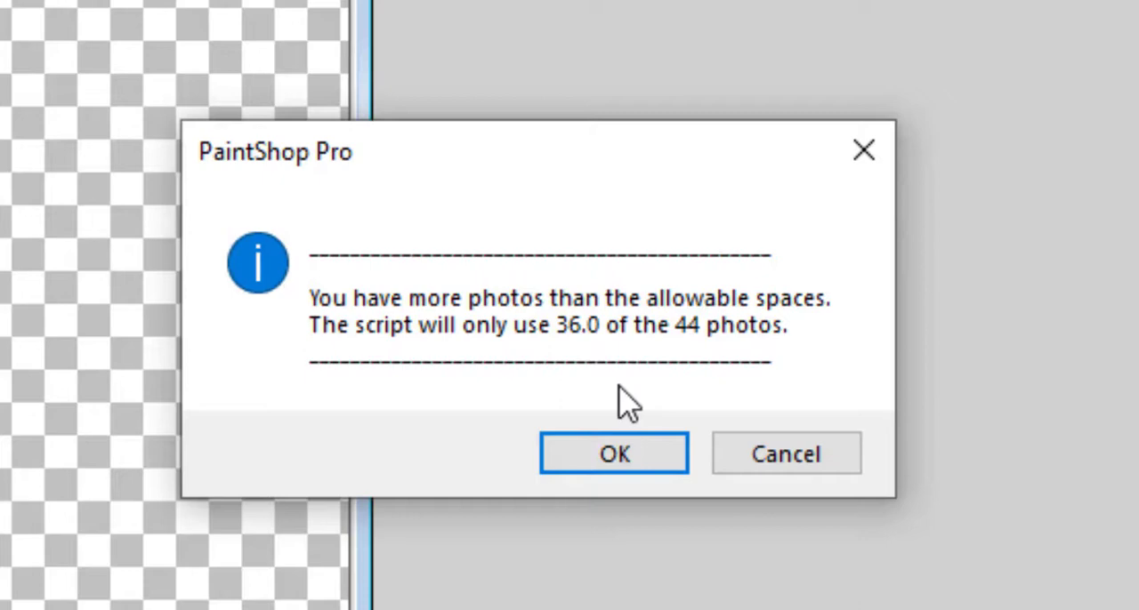
{"action": "mouse_move", "coordinate": [721, 395]}
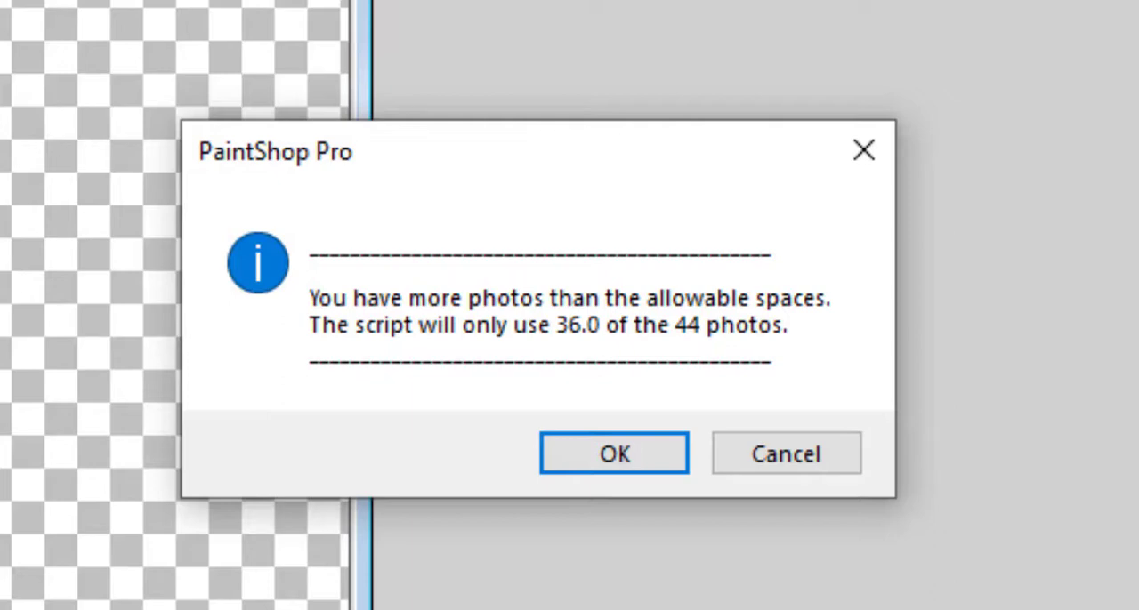
{"action": "mouse_move", "coordinate": [621, 501]}
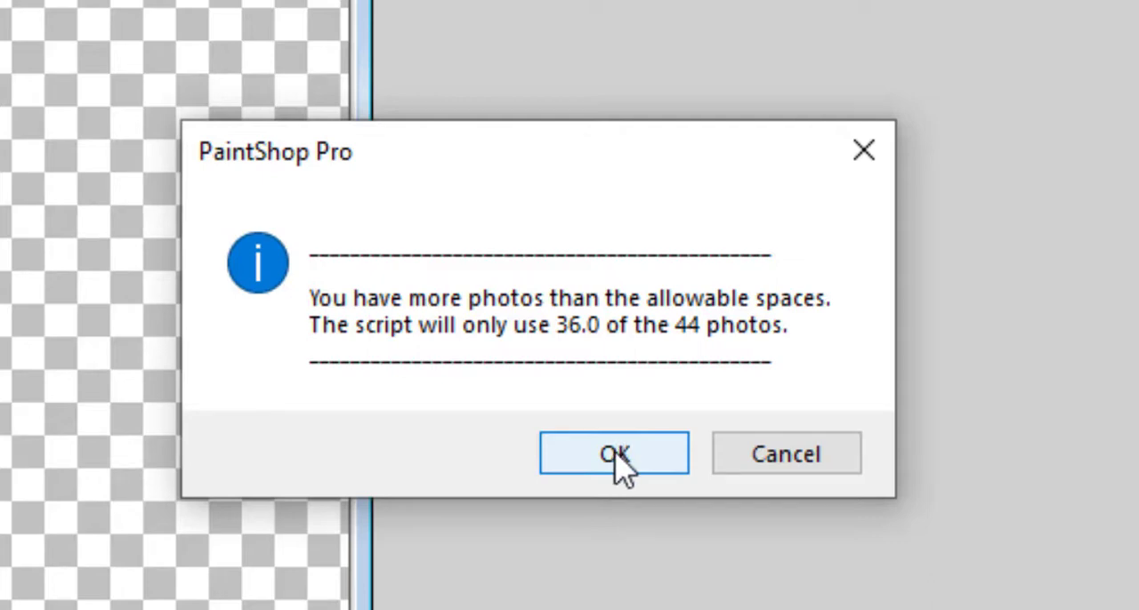
{"action": "left_click", "coordinate": [612, 454]}
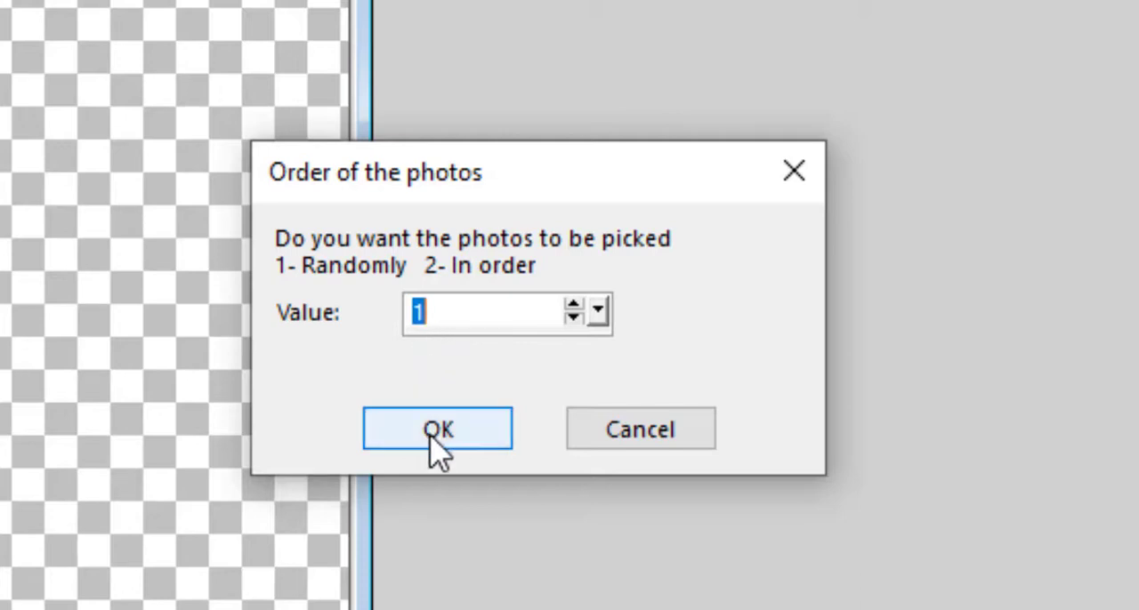
{"action": "left_click", "coordinate": [438, 427]}
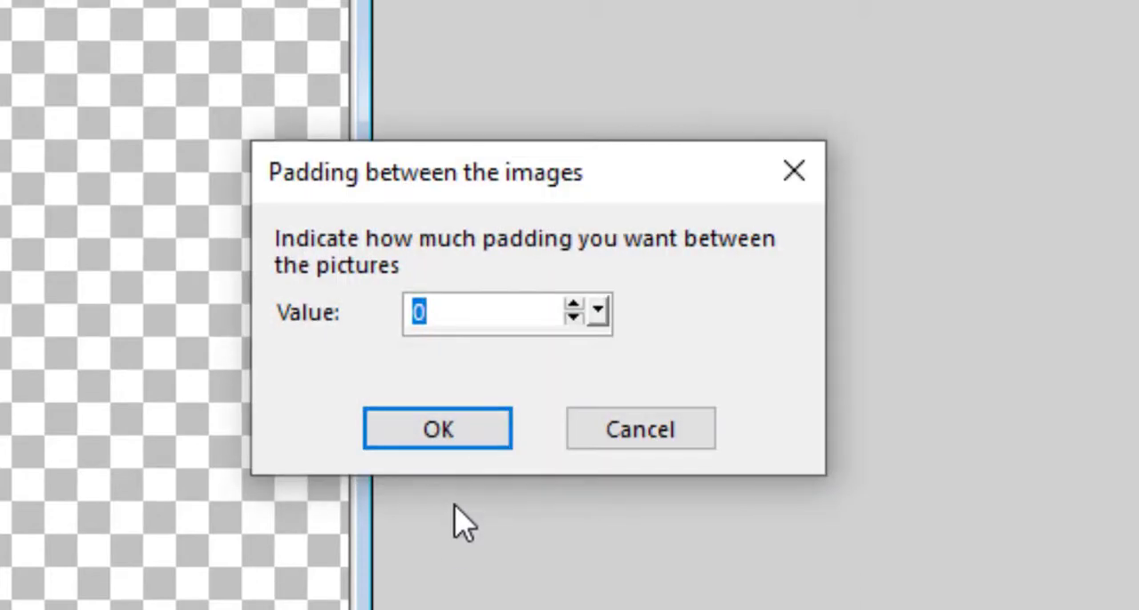
Set padding between pictures to 20 and keep the photos rectangular.
{"action": "left_click", "coordinate": [417, 311]}
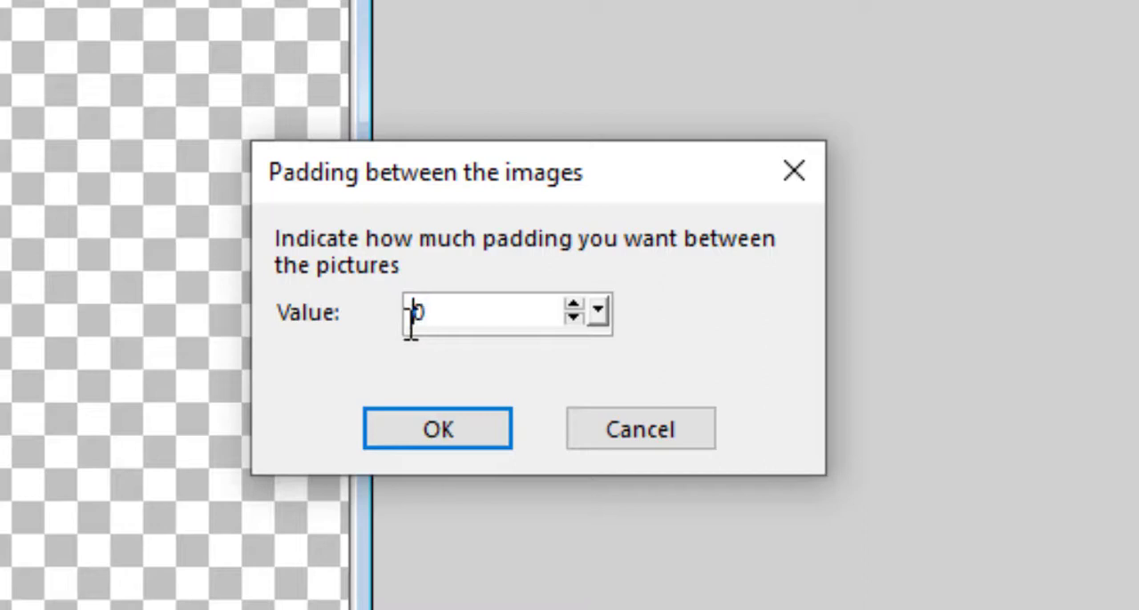
{"action": "type", "text": "20"}
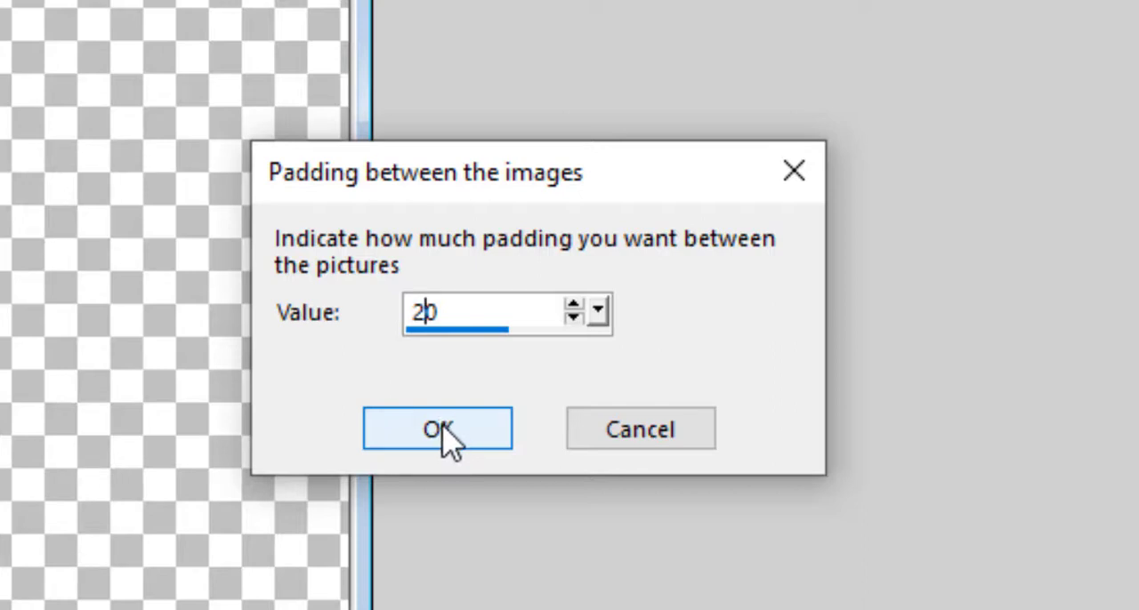
{"action": "left_click", "coordinate": [437, 429]}
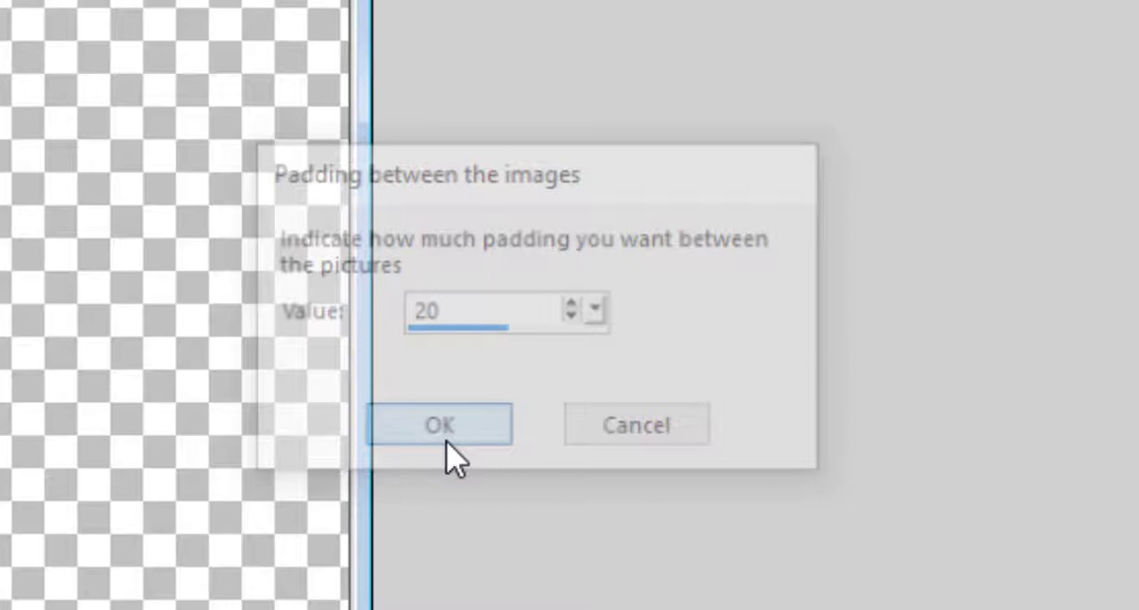
{"action": "left_click", "coordinate": [438, 425]}
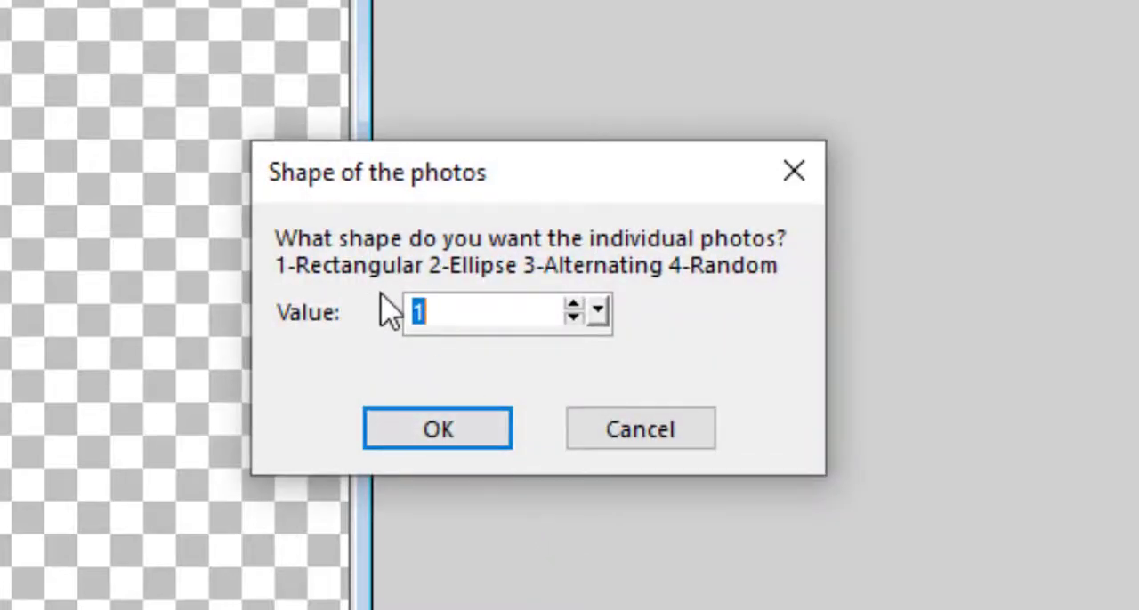
{"action": "mouse_move", "coordinate": [477, 302]}
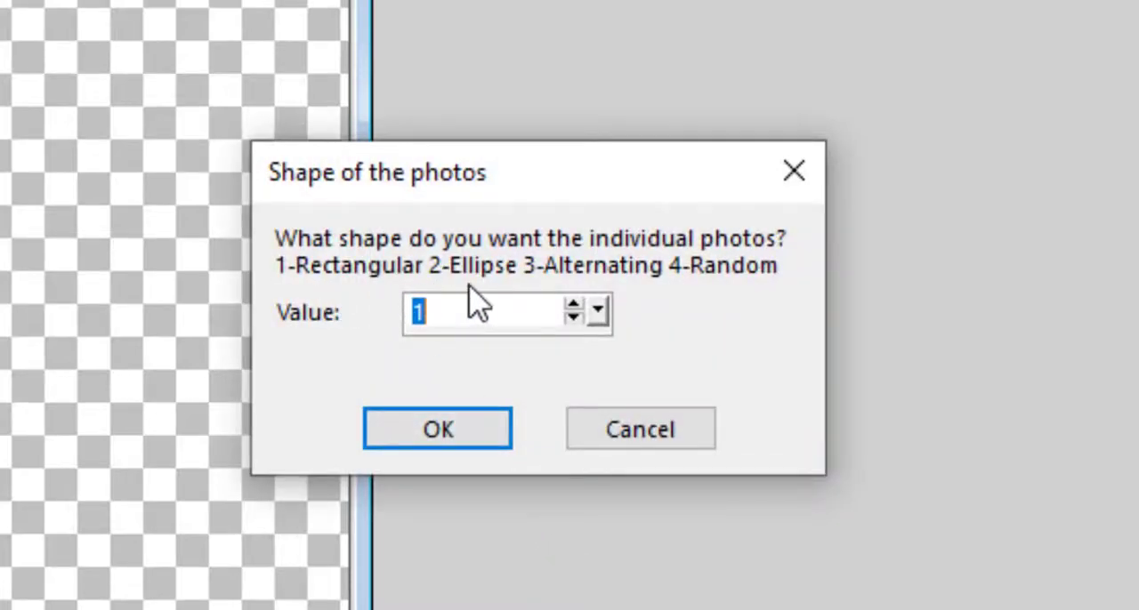
{"action": "mouse_move", "coordinate": [587, 365]}
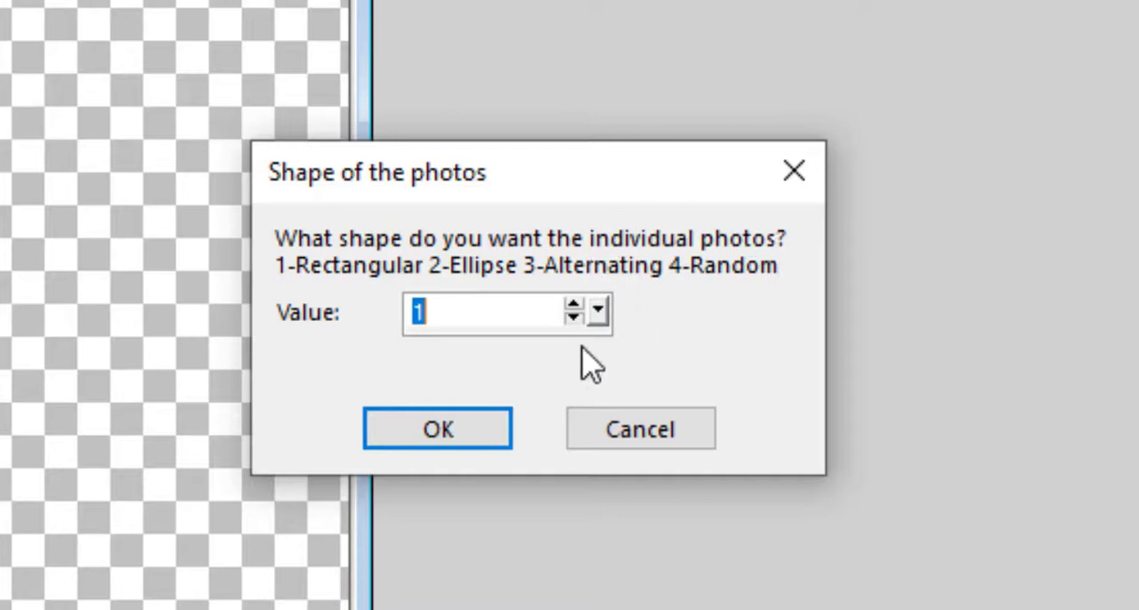
{"action": "mouse_move", "coordinate": [692, 302]}
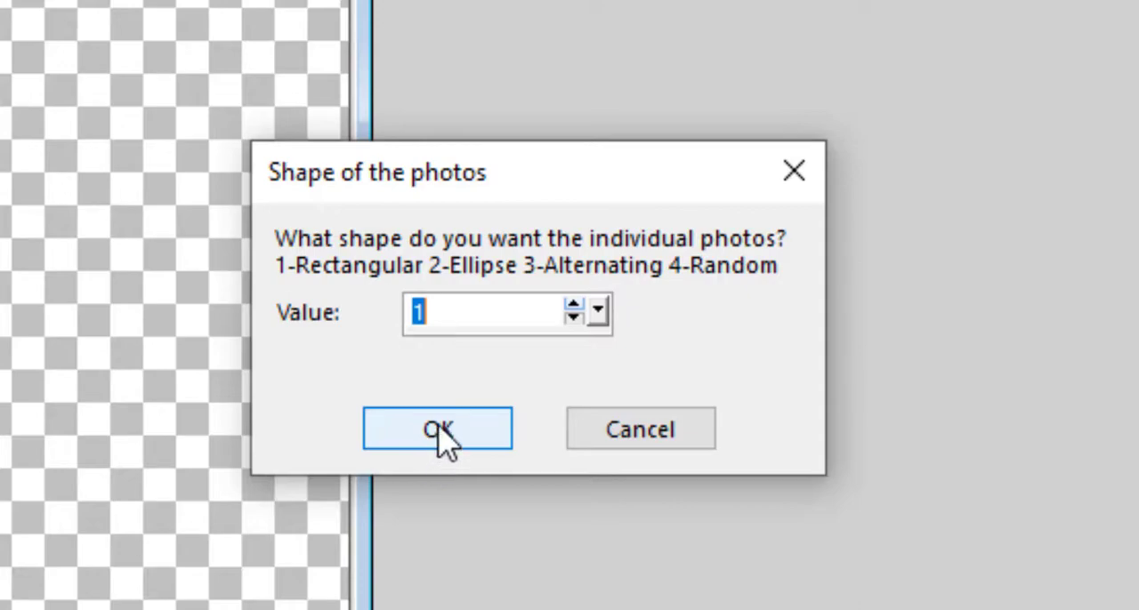
{"action": "left_click", "coordinate": [438, 429]}
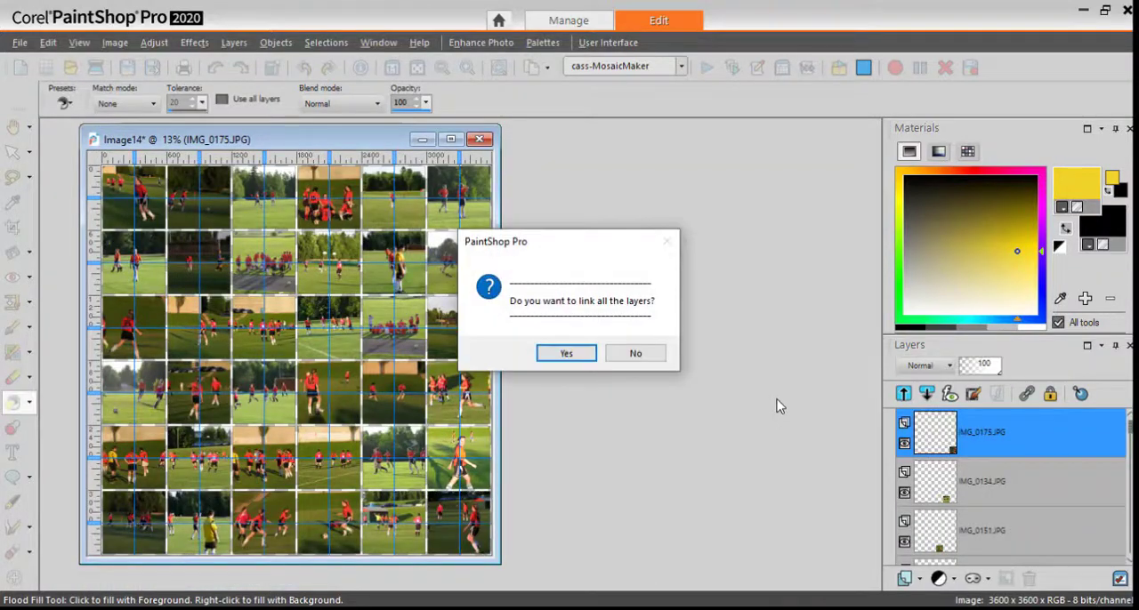
{"action": "mouse_move", "coordinate": [583, 346]}
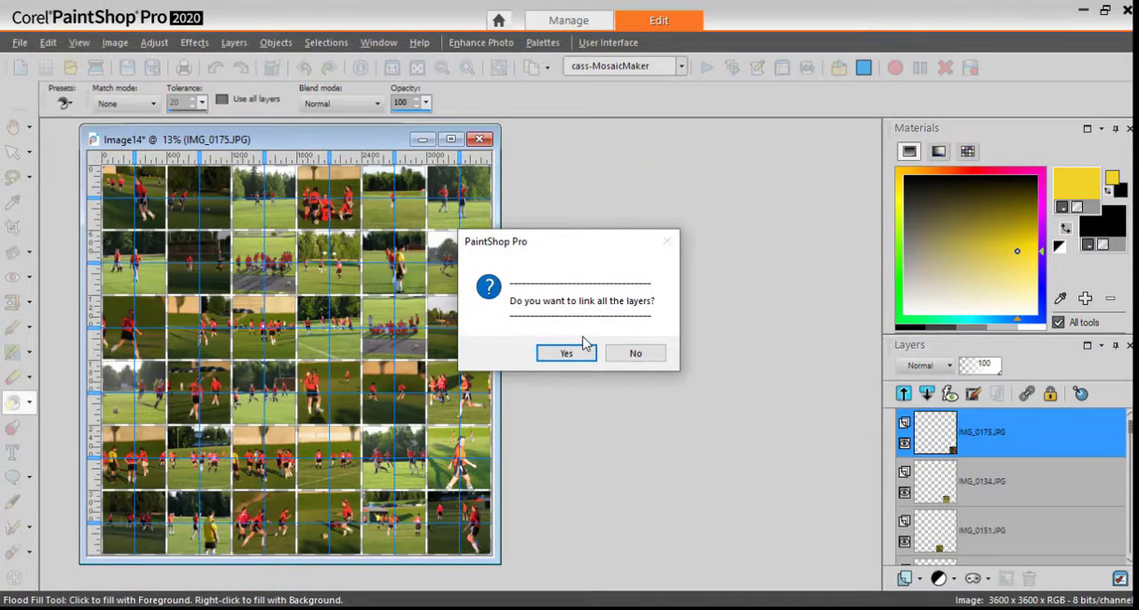
{"action": "mouse_move", "coordinate": [576, 345]}
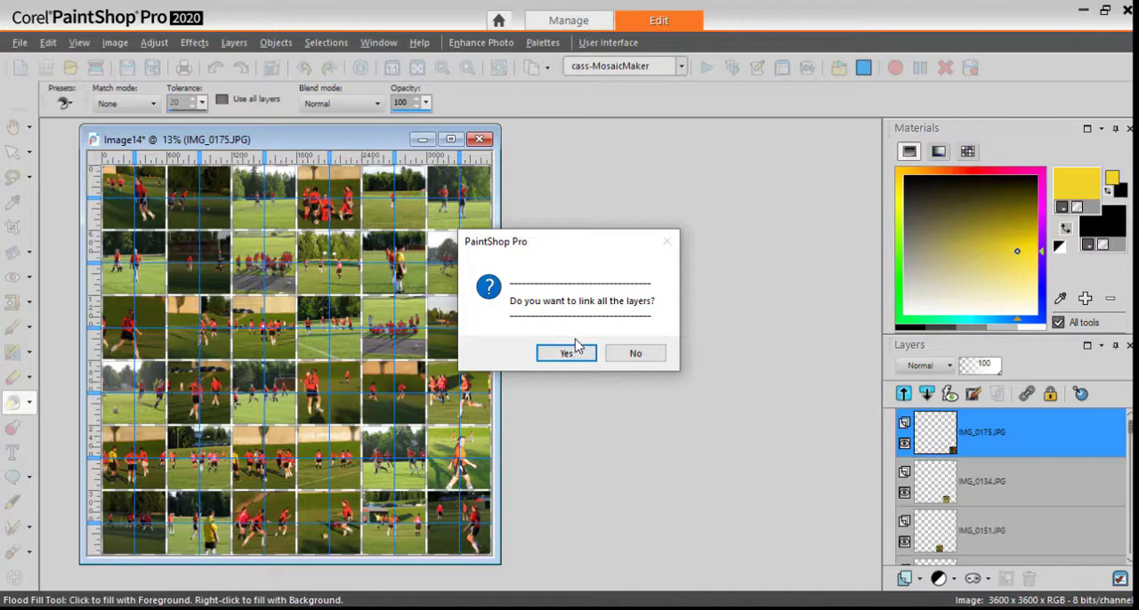
{"action": "mouse_move", "coordinate": [566, 353]}
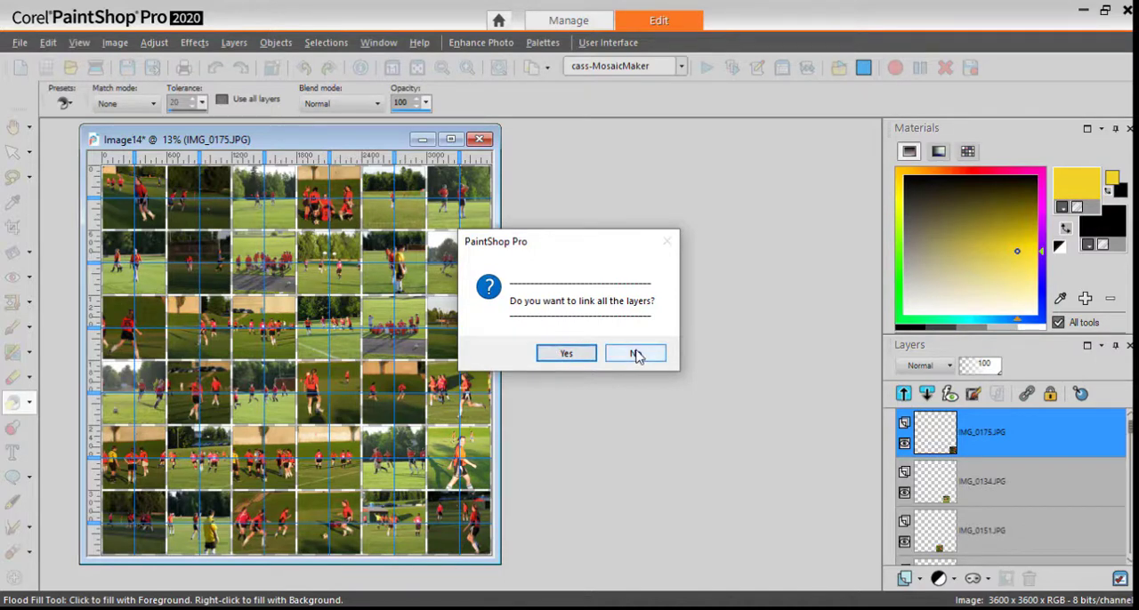
Decline linking the layers, leaving the mosaic with alignment guidelines.
{"action": "left_click", "coordinate": [634, 353]}
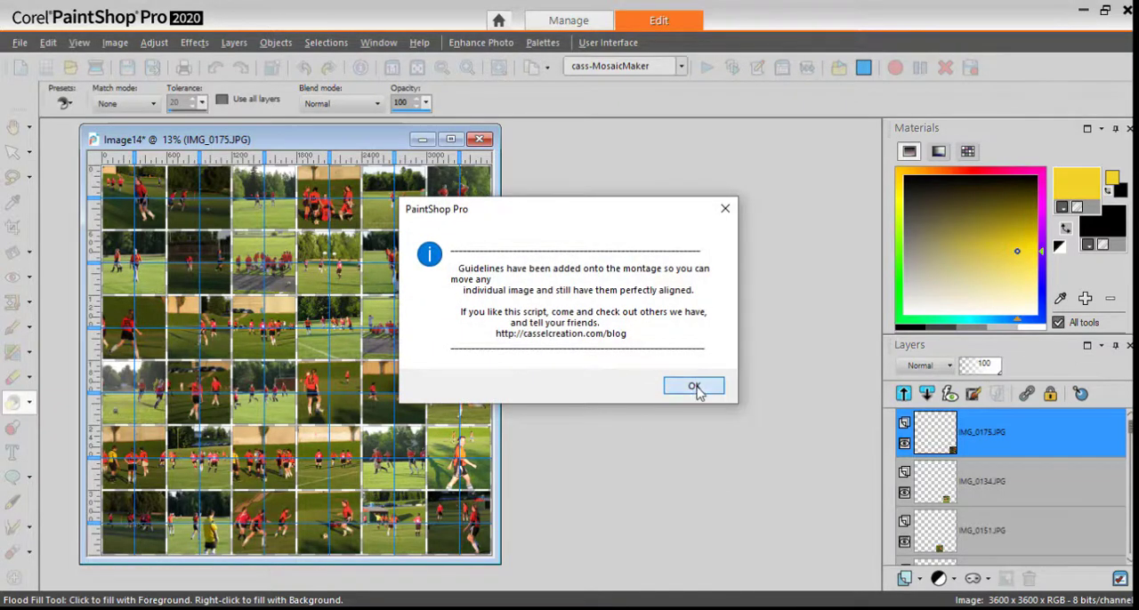
{"action": "left_click", "coordinate": [693, 385]}
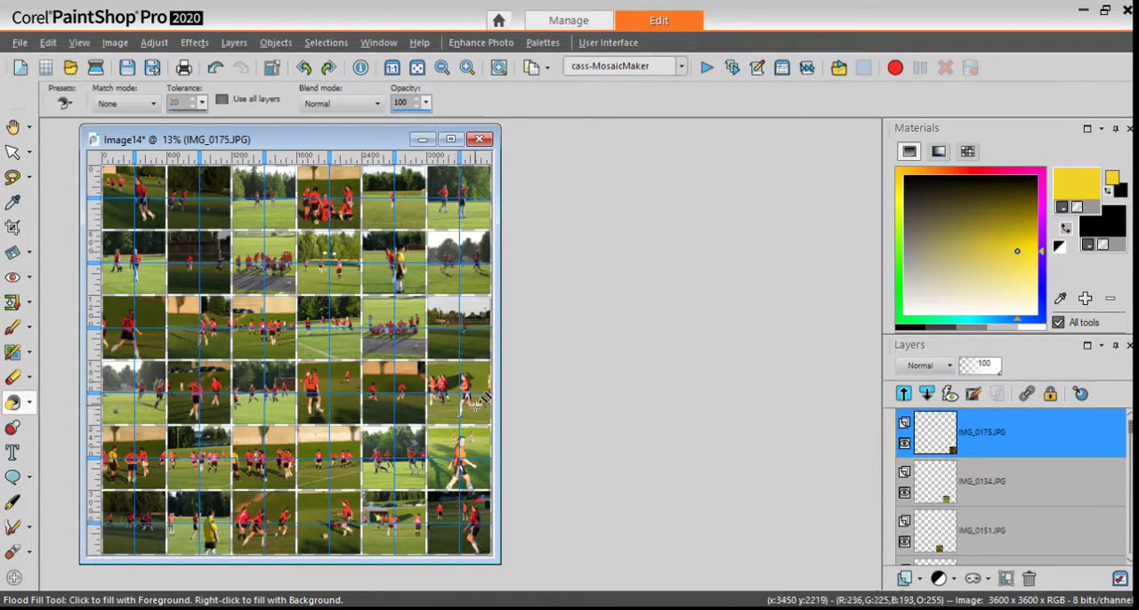
{"action": "mouse_move", "coordinate": [534, 372]}
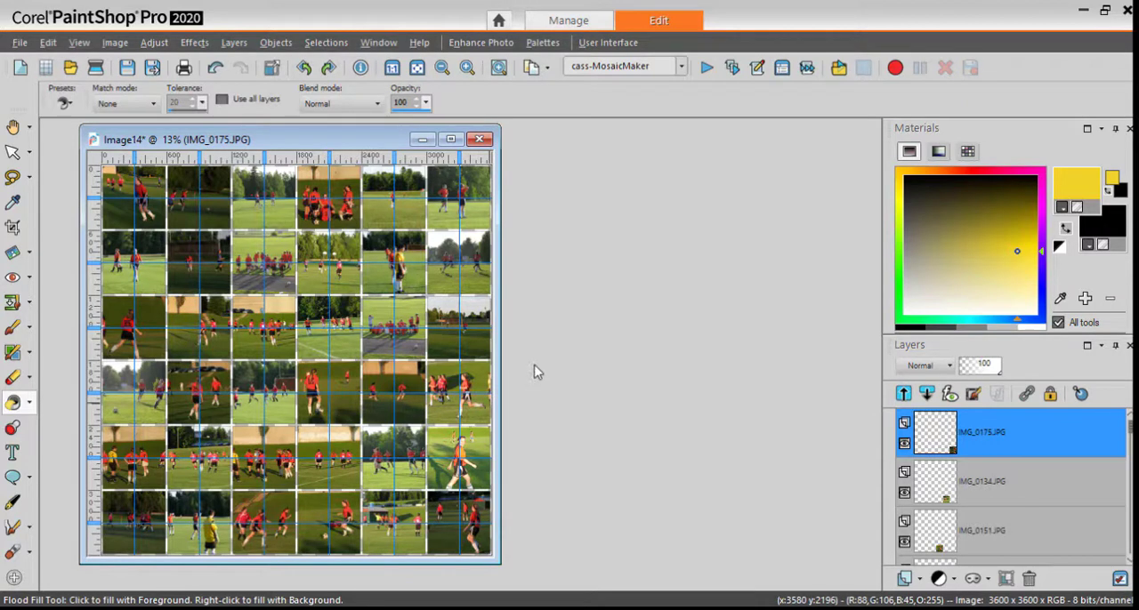
{"action": "mouse_move", "coordinate": [547, 356]}
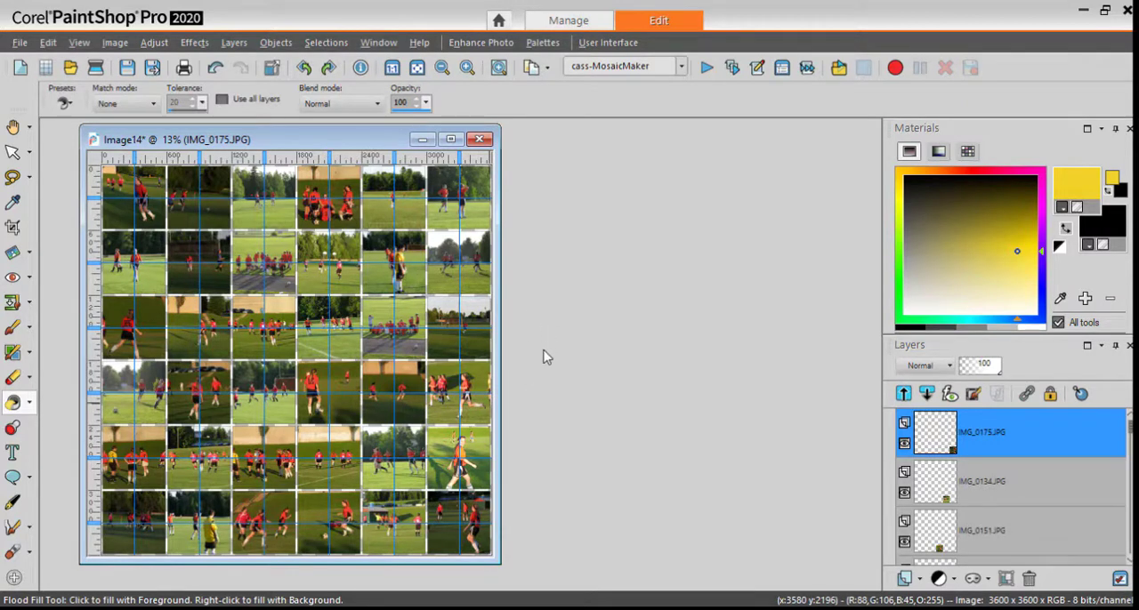
Enable Snap To Guides and select the orange player photo with the Pick tool to enlarge it.
{"action": "left_click", "coordinate": [15, 151]}
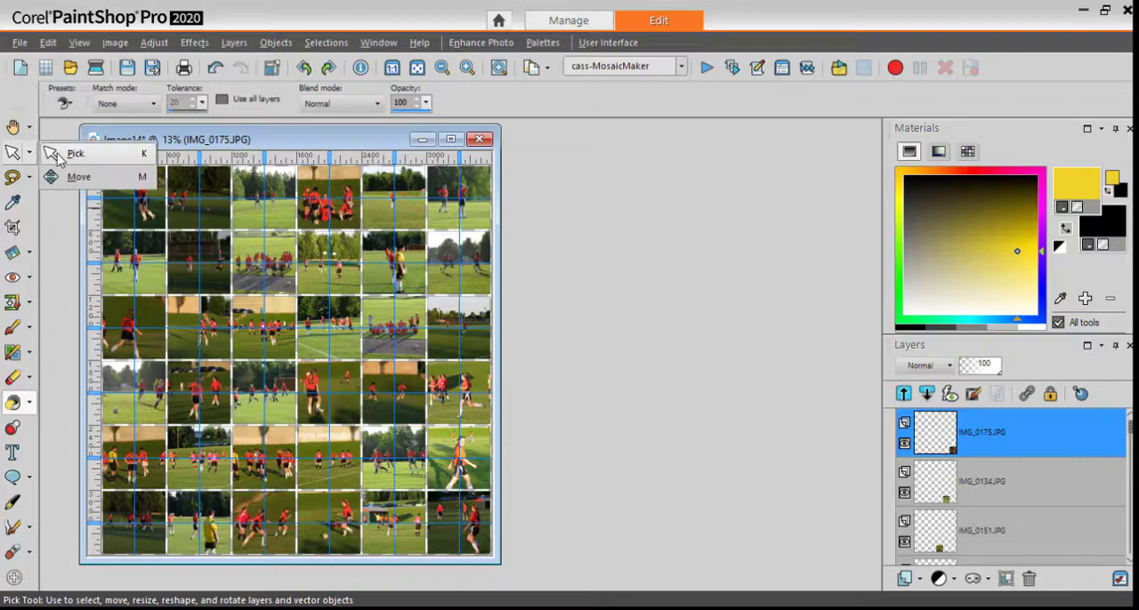
{"action": "left_click", "coordinate": [79, 176]}
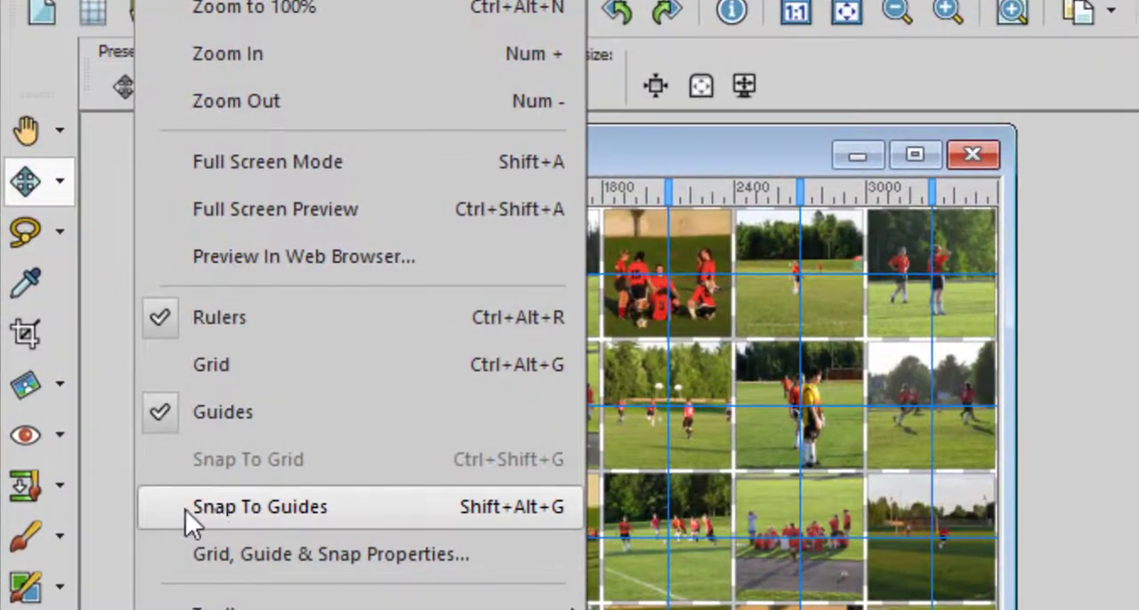
{"action": "left_click", "coordinate": [260, 506]}
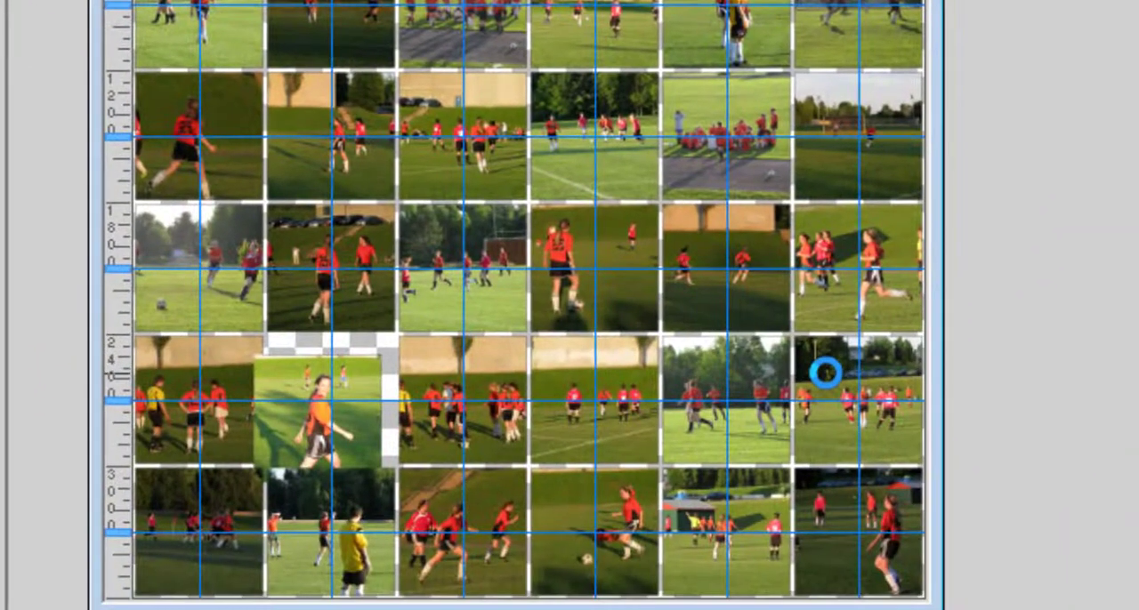
{"action": "mouse_move", "coordinate": [372, 366]}
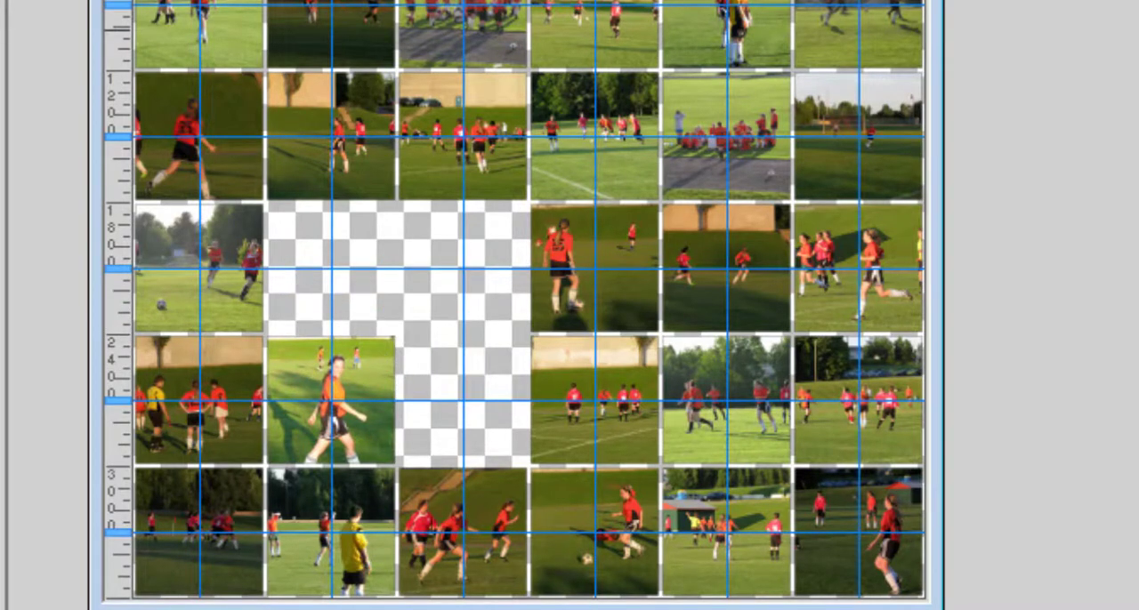
{"action": "left_click", "coordinate": [329, 400]}
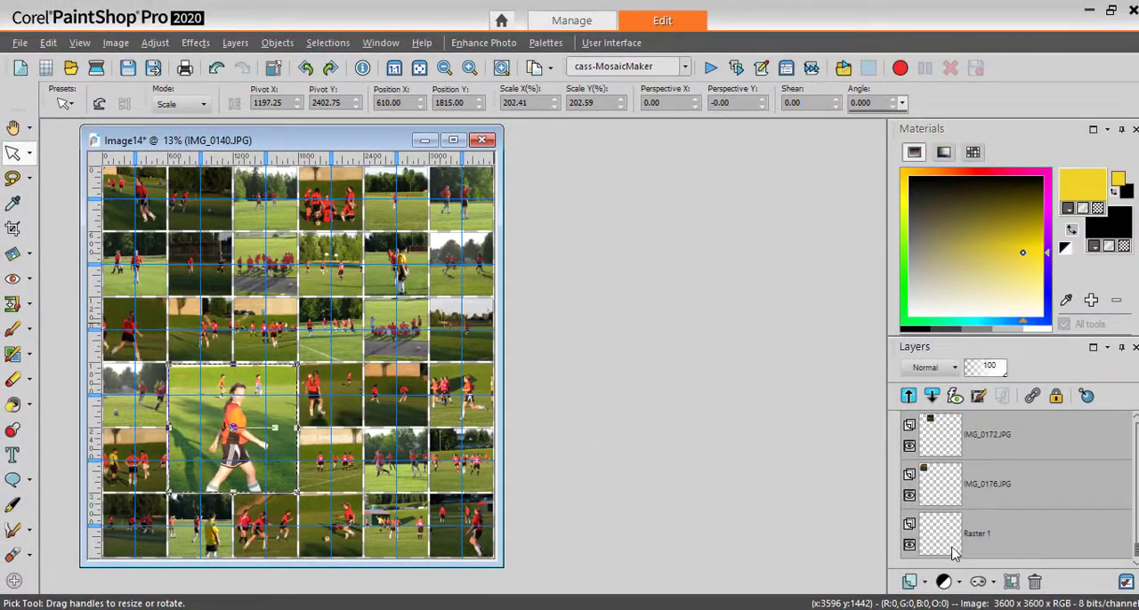
Flood-fill the Raster 1 background layer yellow so the gaps turn yellow.
{"action": "left_click", "coordinate": [975, 534]}
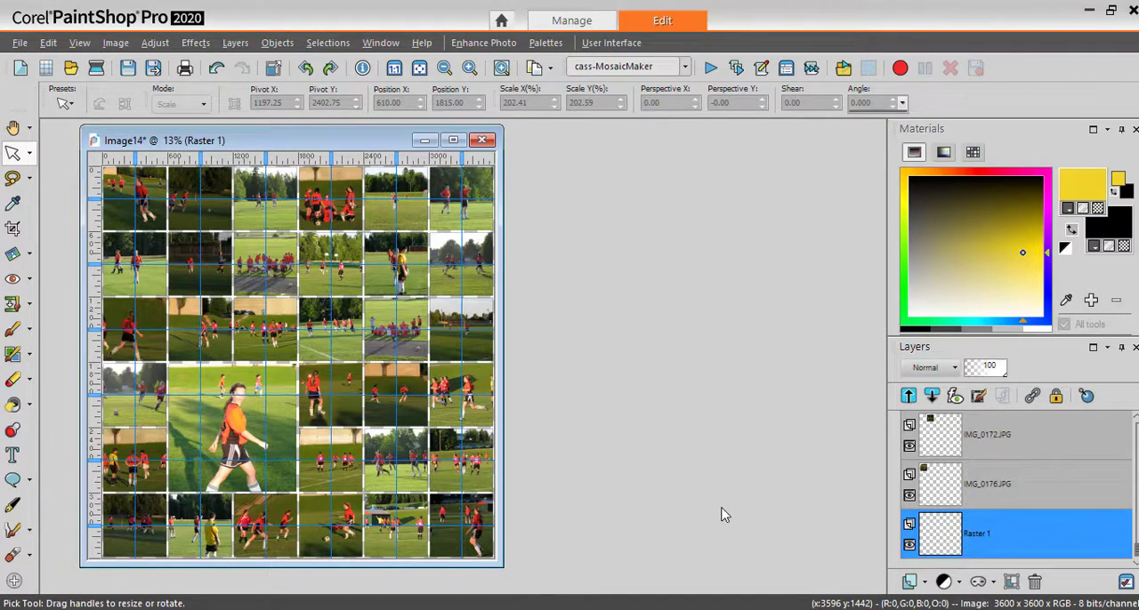
{"action": "left_click", "coordinate": [12, 402]}
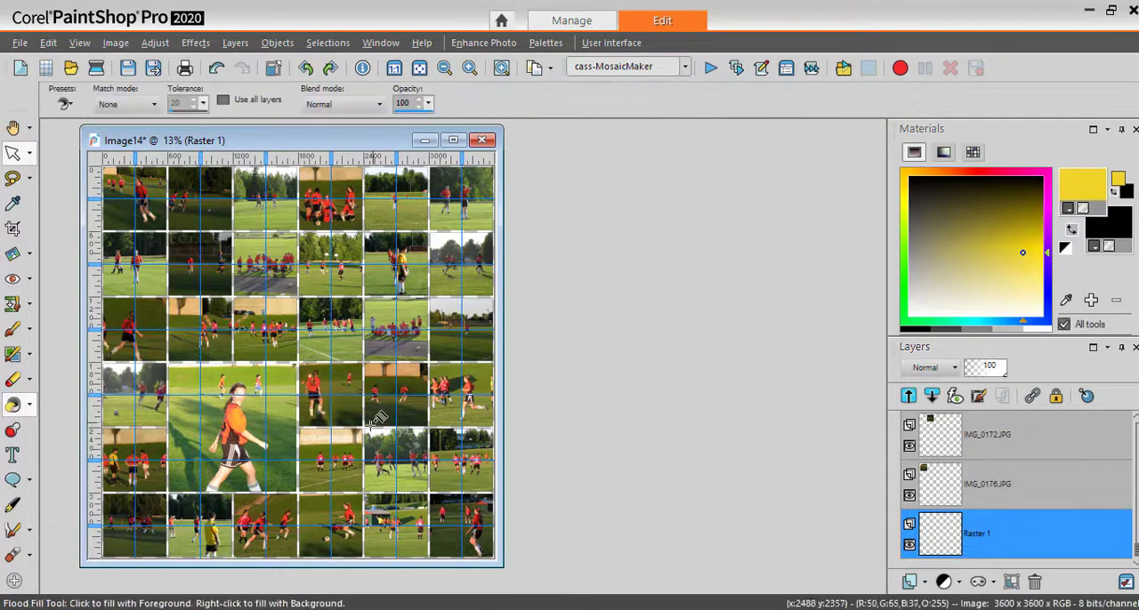
{"action": "left_click", "coordinate": [374, 418]}
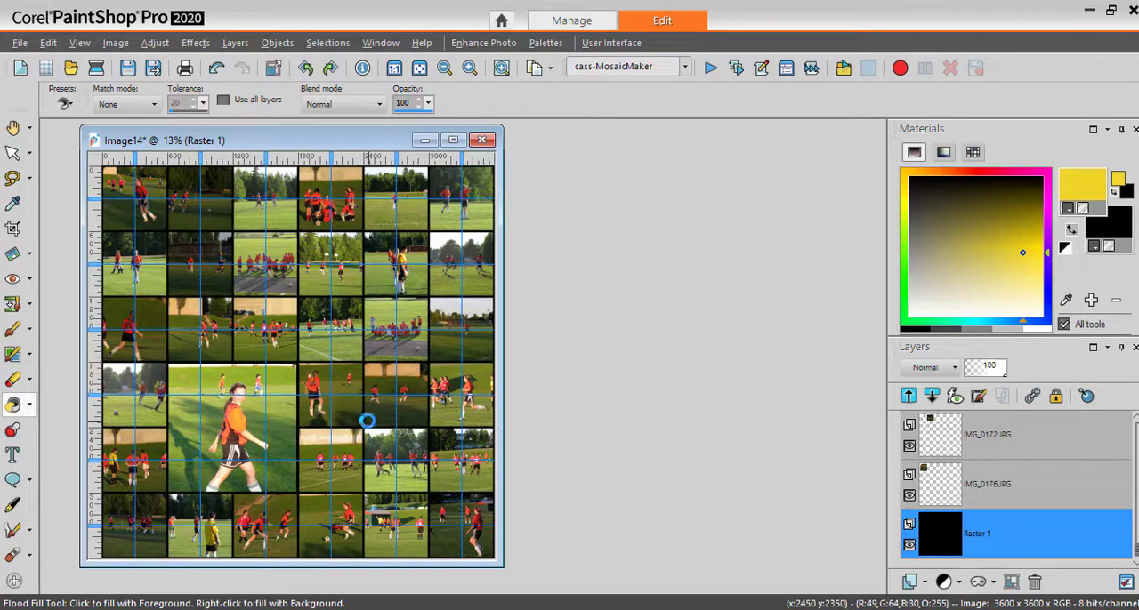
{"action": "mouse_move", "coordinate": [366, 436]}
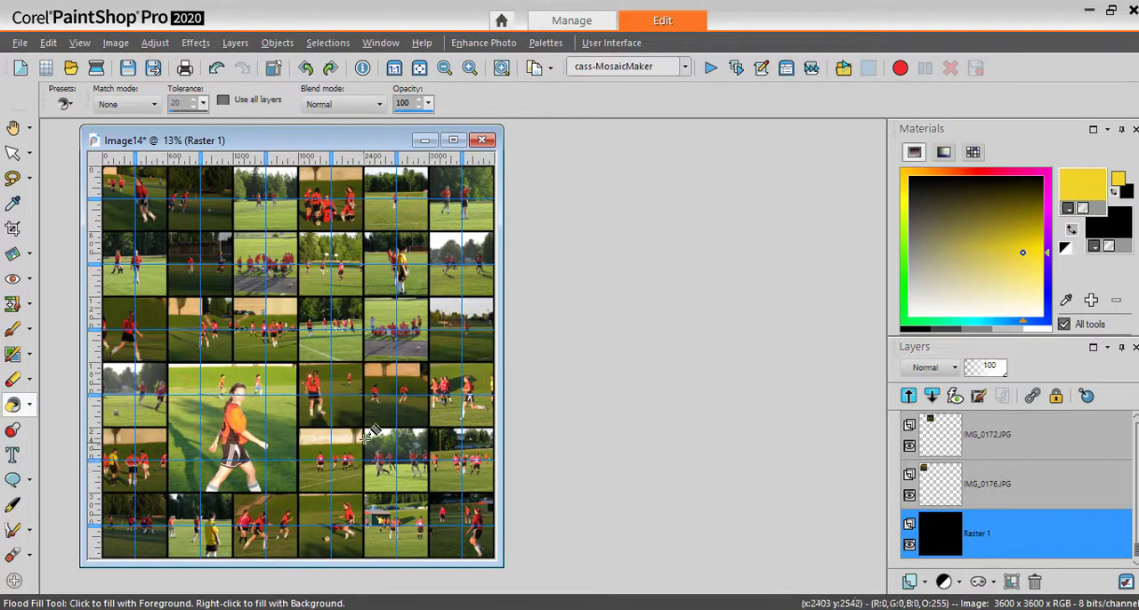
{"action": "left_click", "coordinate": [374, 436]}
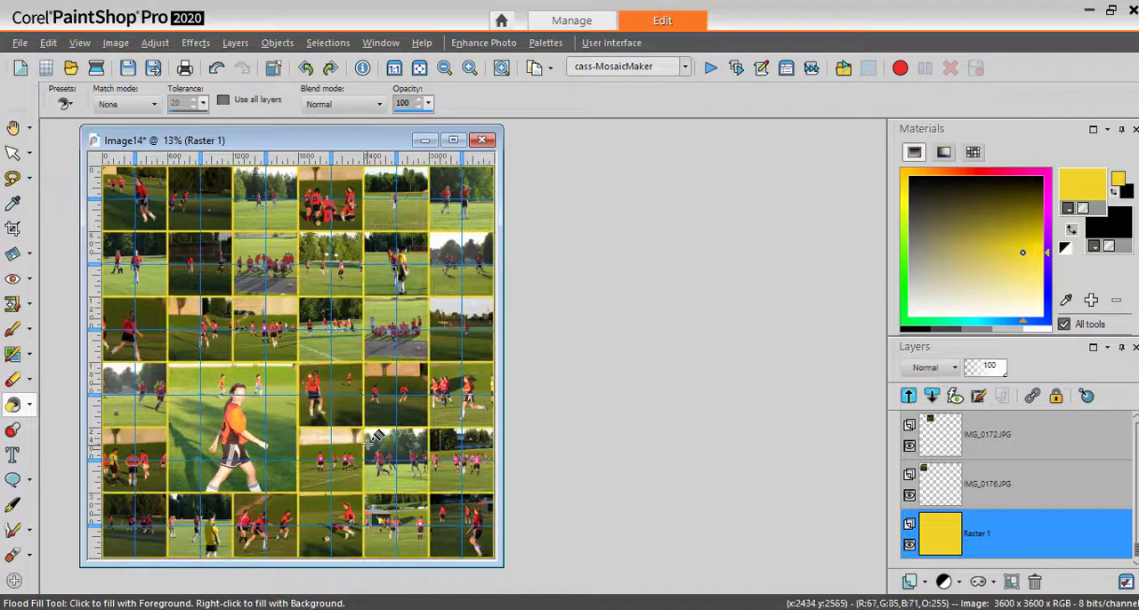
{"action": "mouse_move", "coordinate": [359, 459]}
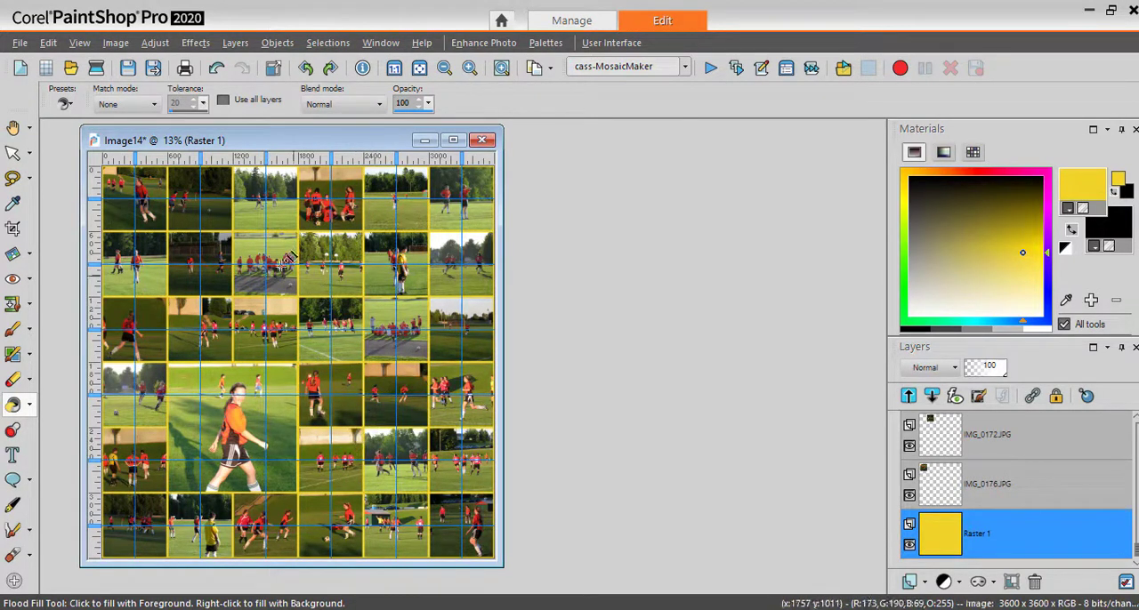
{"action": "left_click", "coordinate": [13, 153]}
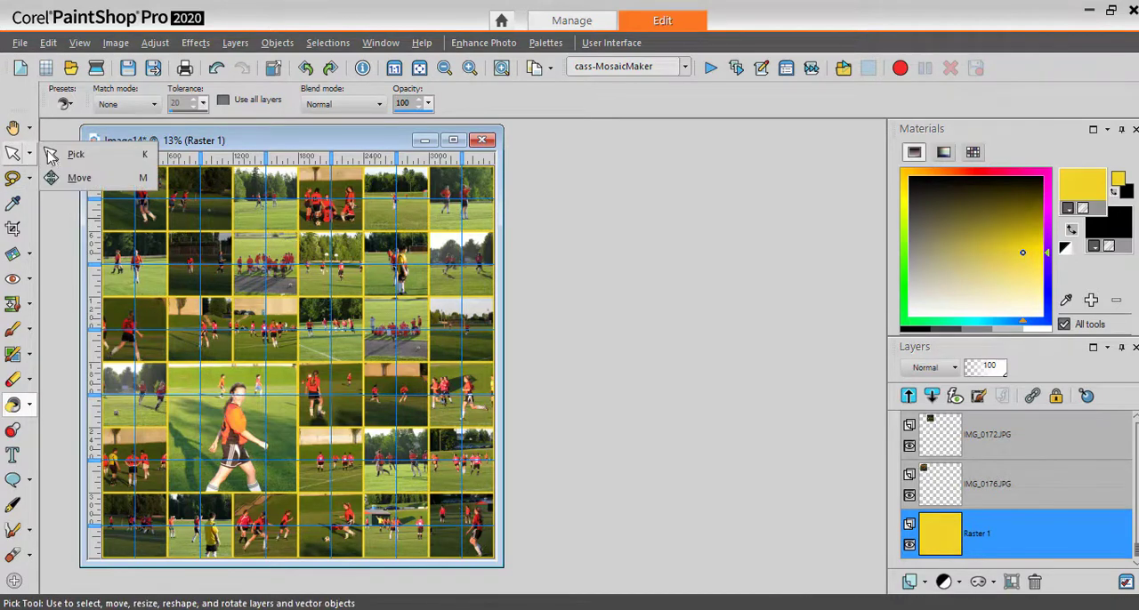
Move photo layers aside to leave an empty yellow title block in the second row.
{"action": "left_click", "coordinate": [79, 178]}
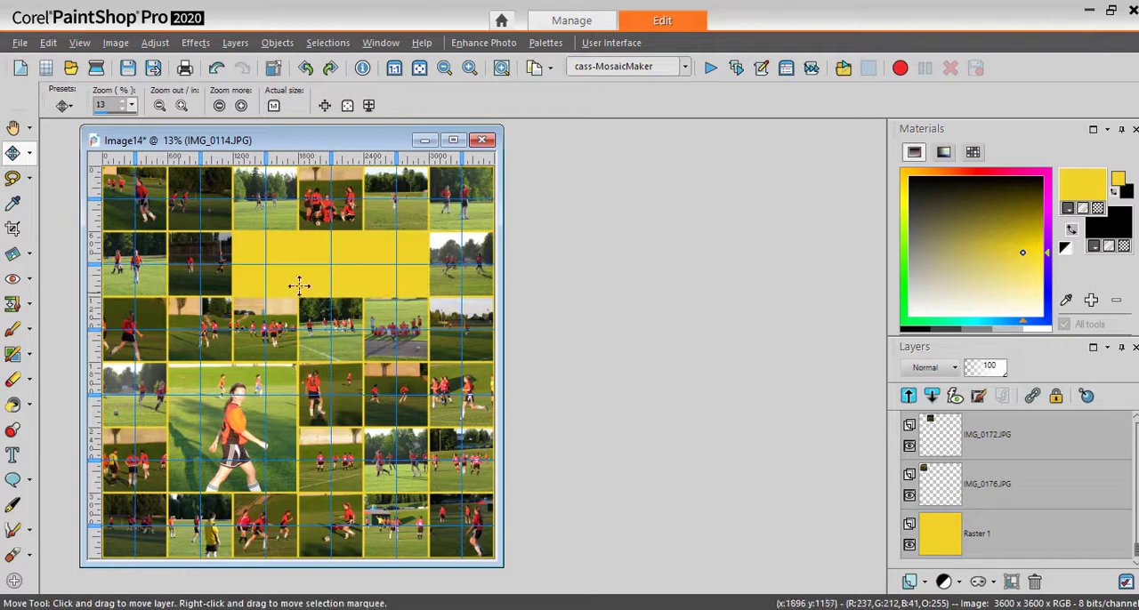
{"action": "mouse_move", "coordinate": [410, 269]}
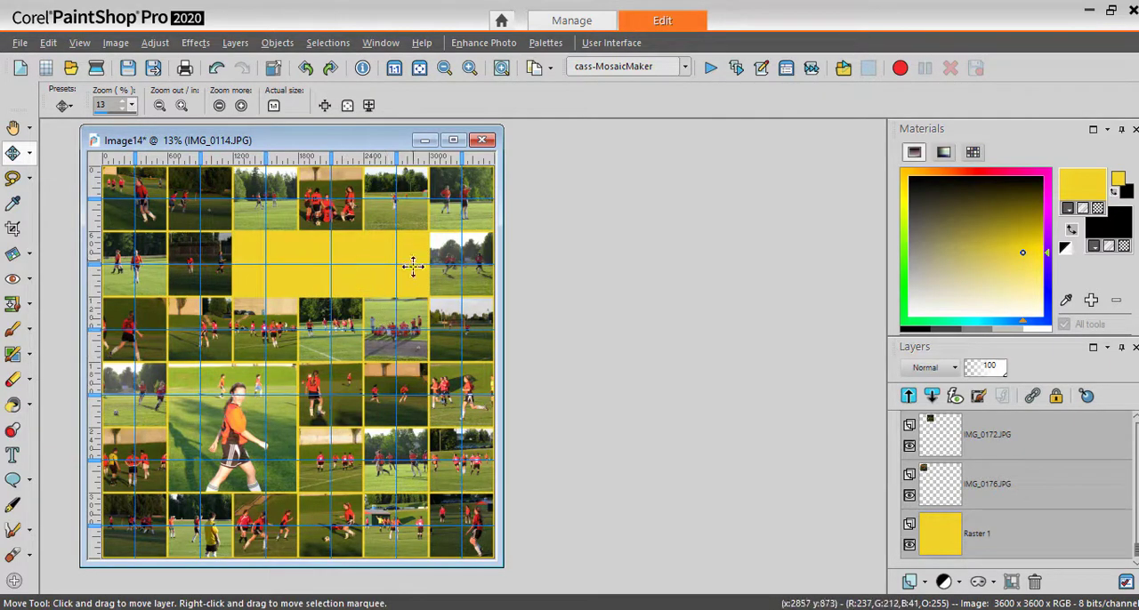
{"action": "mouse_move", "coordinate": [570, 358]}
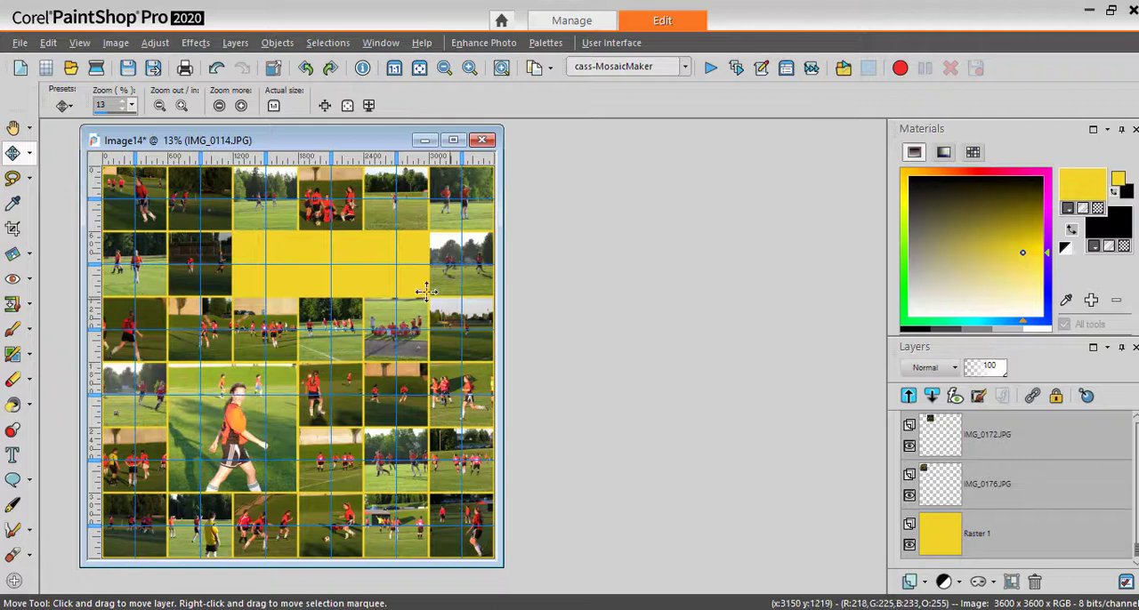
{"action": "left_click", "coordinate": [79, 41]}
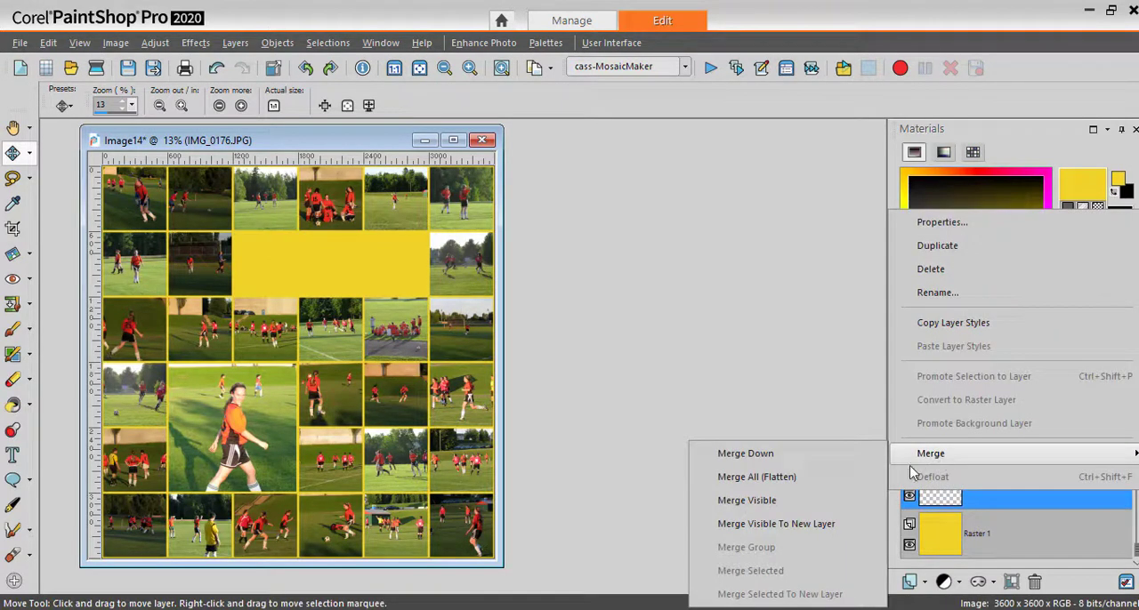
{"action": "mouse_move", "coordinate": [748, 500]}
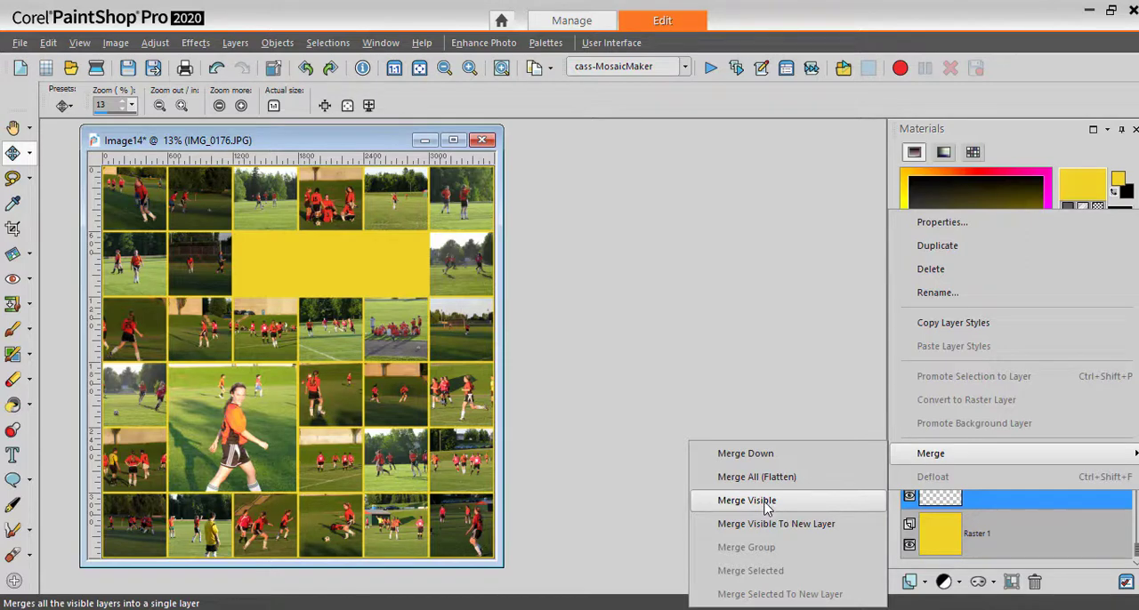
{"action": "mouse_move", "coordinate": [776, 523]}
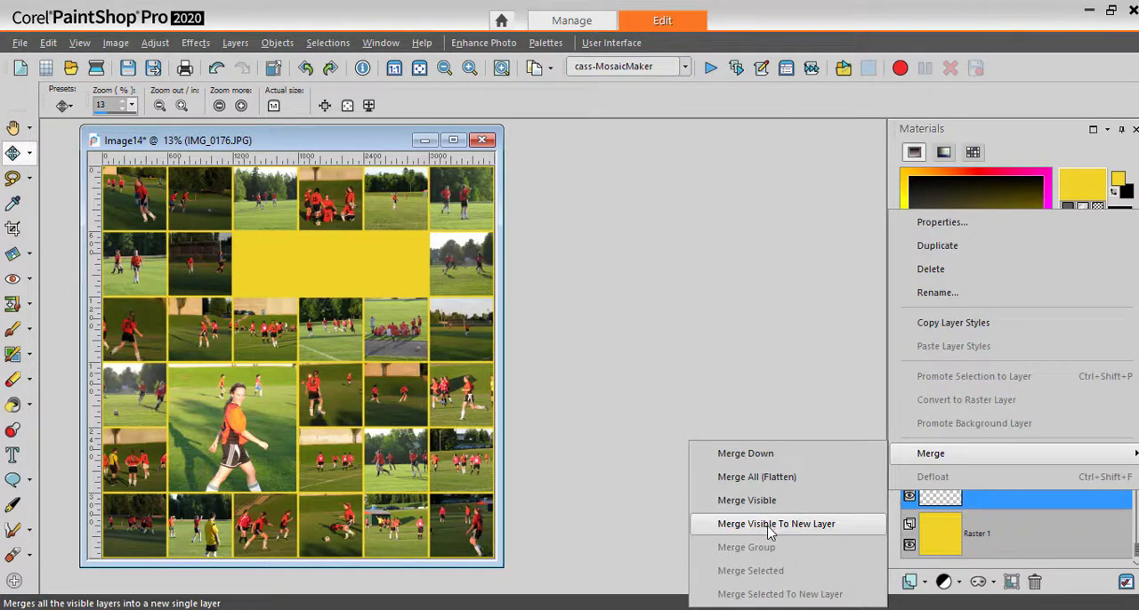
Merge all visible layers into one new layer via Merge Visible To New Layer.
{"action": "left_click", "coordinate": [776, 523]}
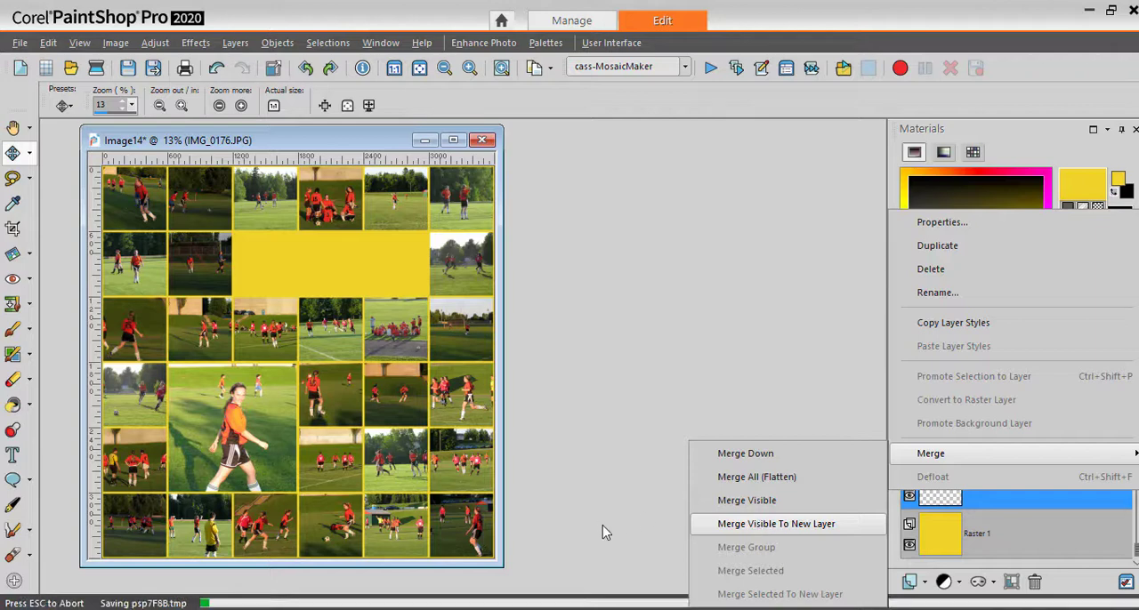
{"action": "mouse_move", "coordinate": [622, 518]}
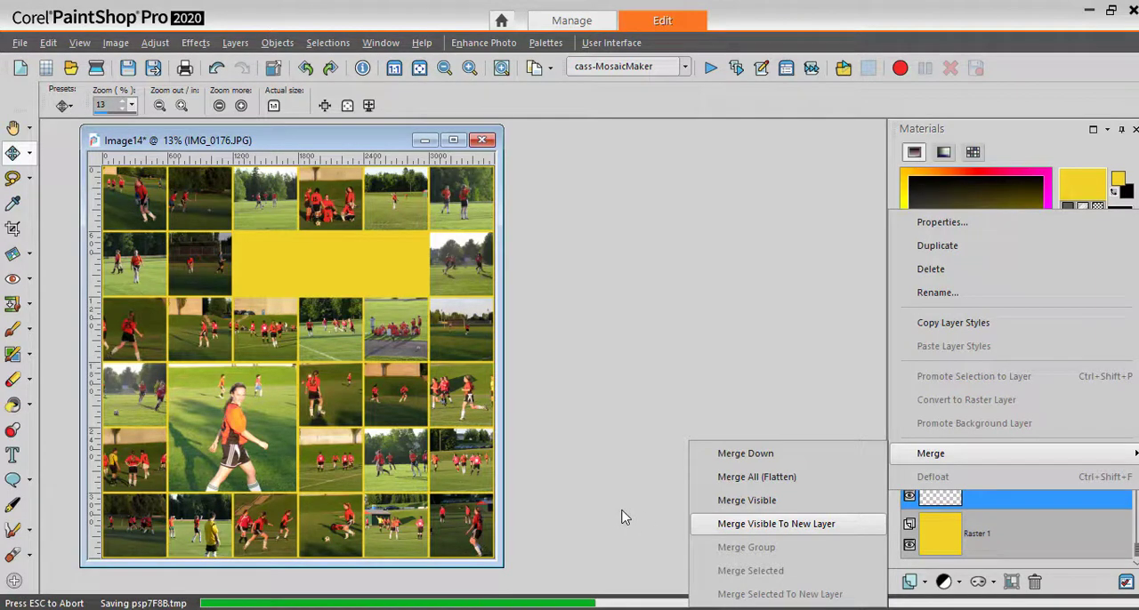